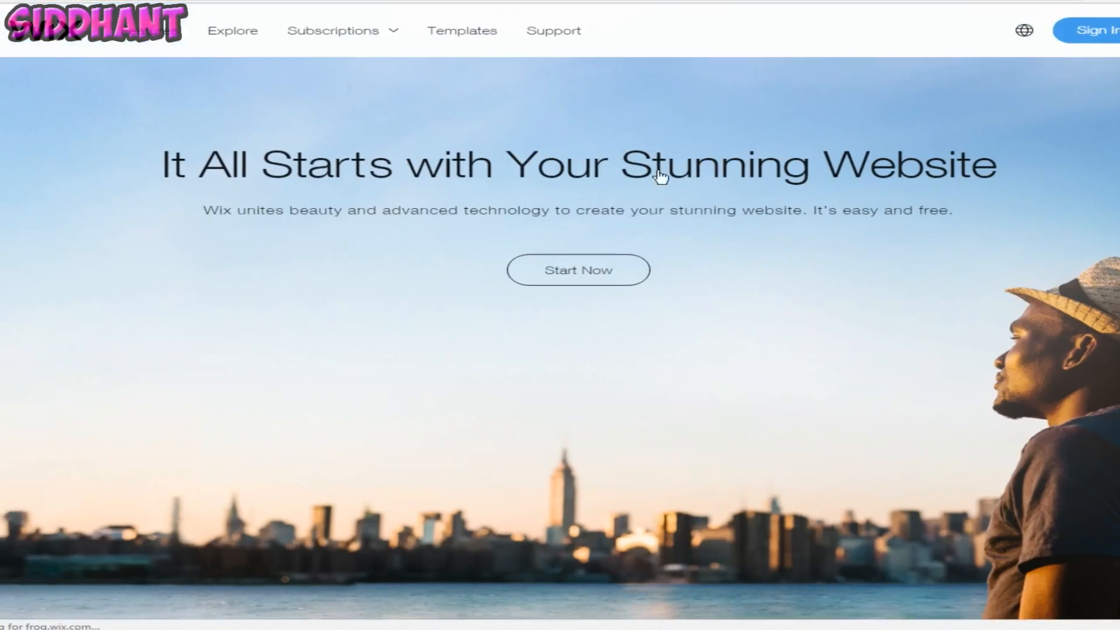
mouse_move(546, 164)
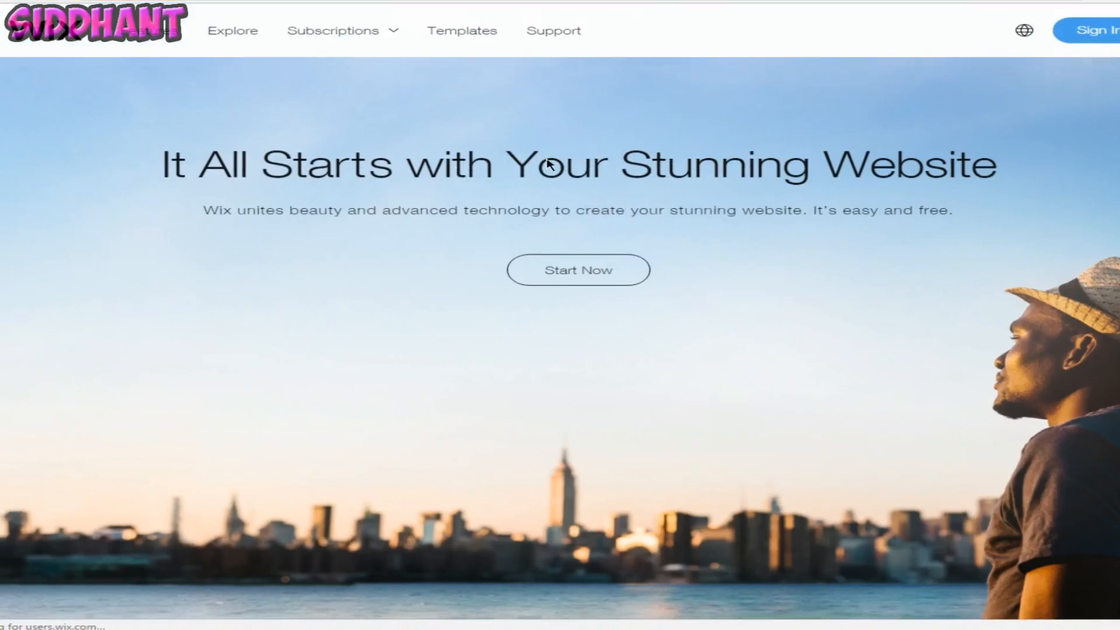
mouse_move(685, 421)
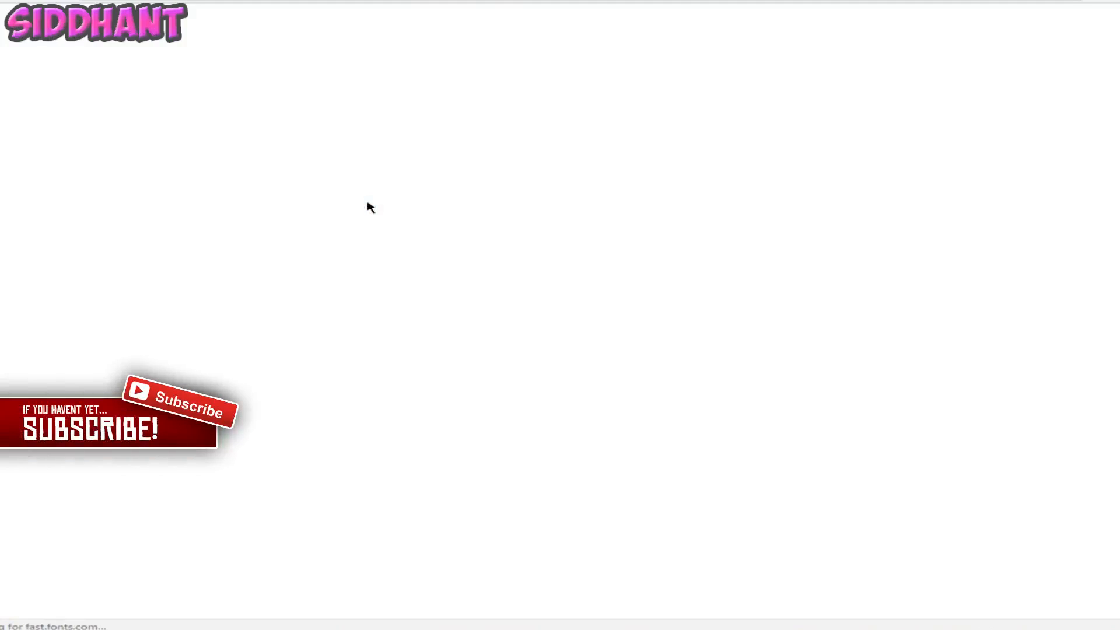
mouse_move(377, 232)
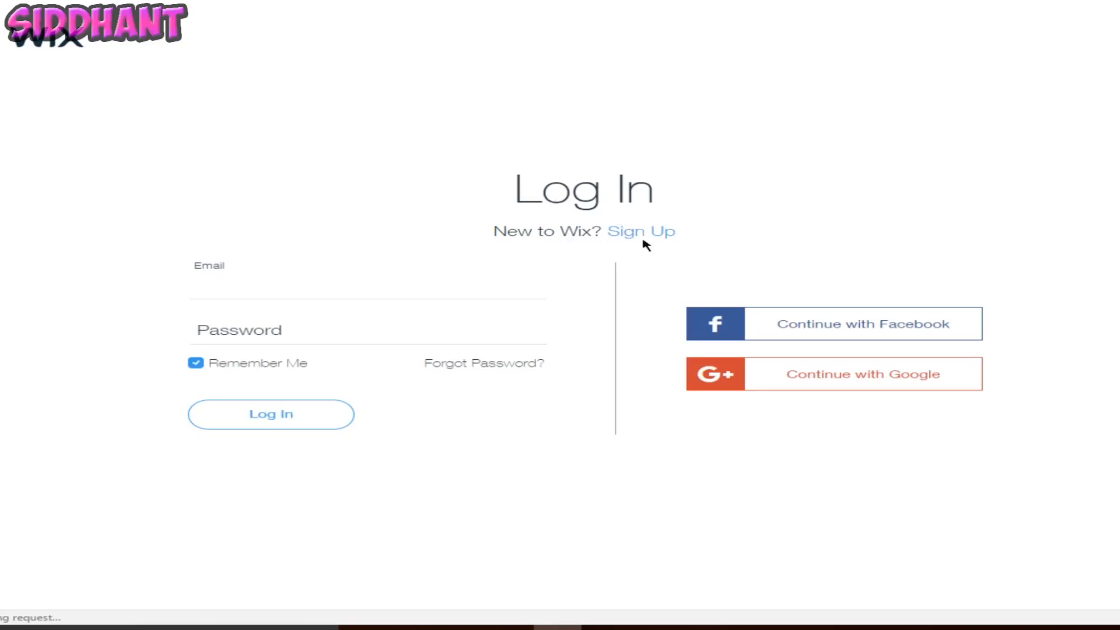
Step: Sign up for a new Wix account with the email starting 'sidd' and its password
left_click(367, 293)
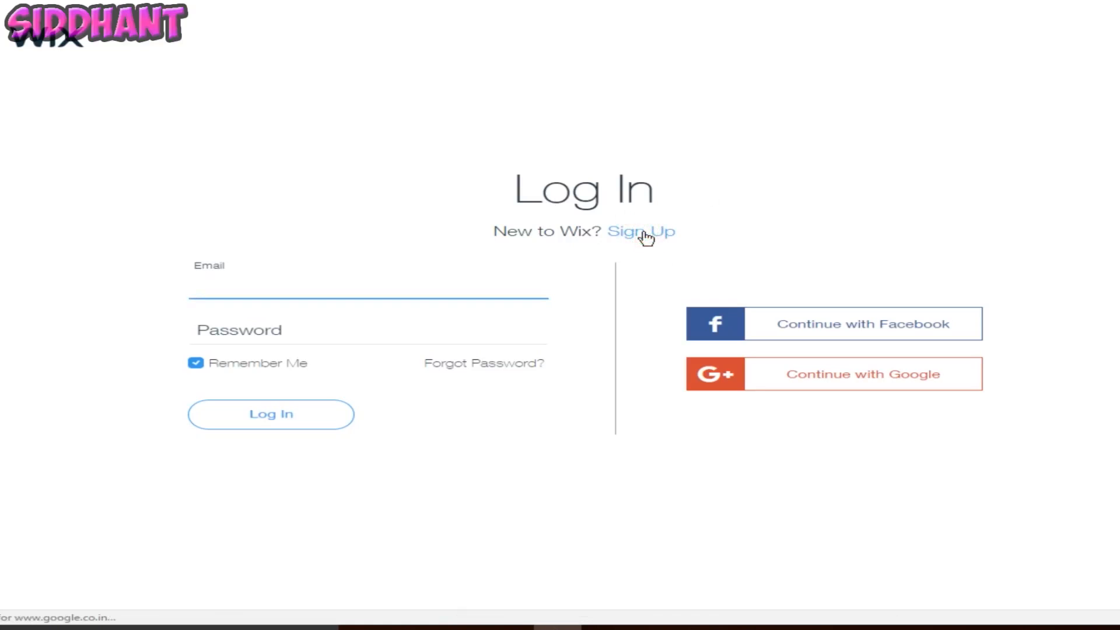
left_click(640, 231)
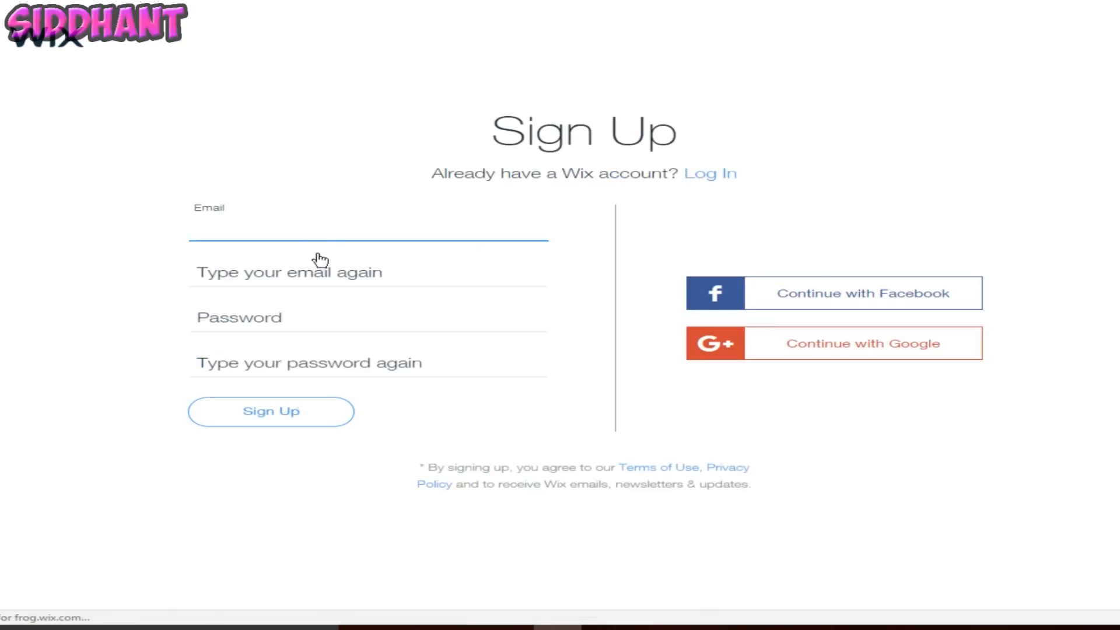
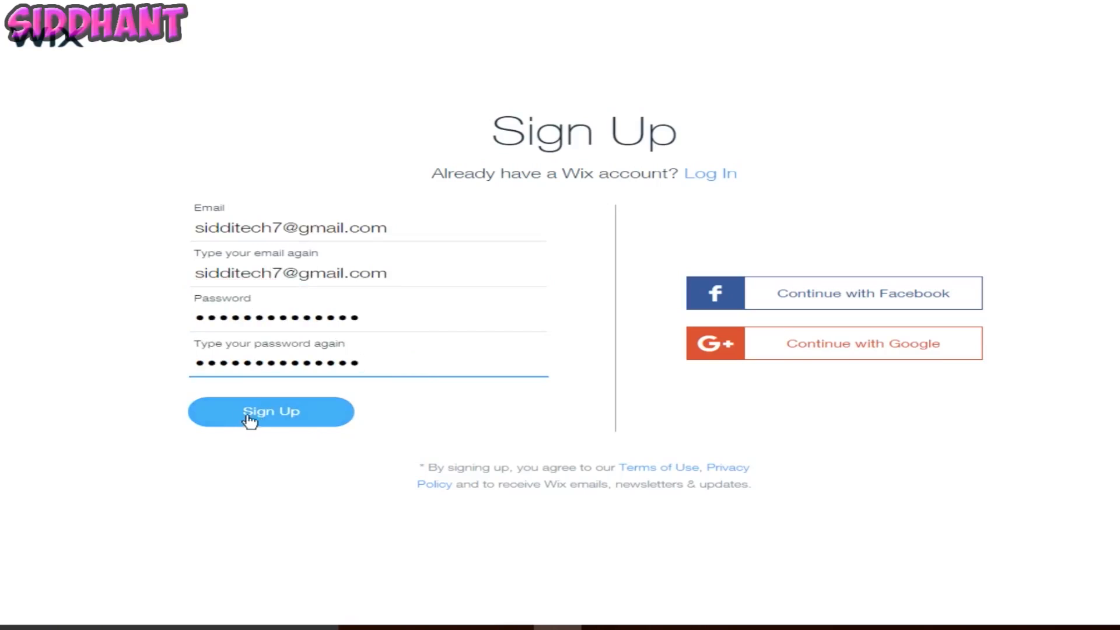
left_click(269, 412)
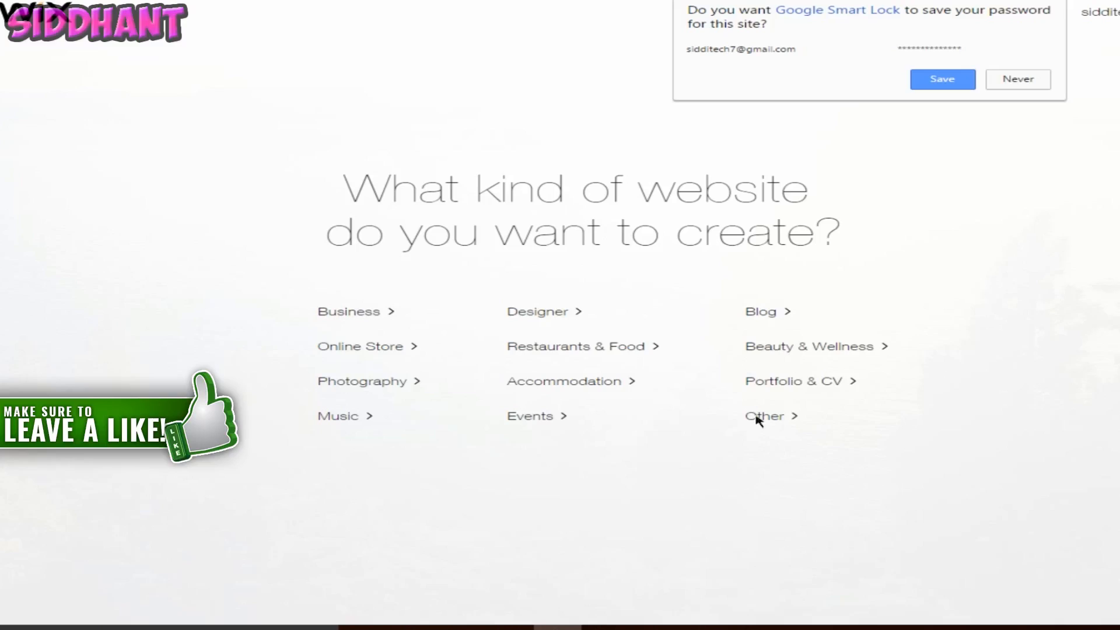
mouse_move(409, 404)
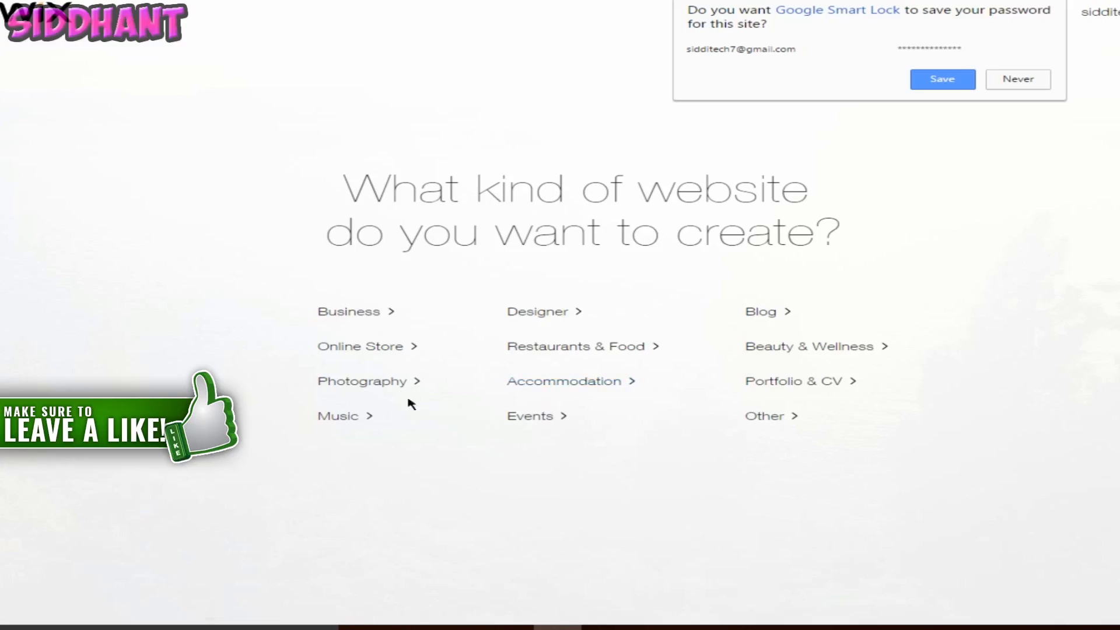
Step: Dismiss the password-save prompt and choose Photography as the website type
left_click(1017, 80)
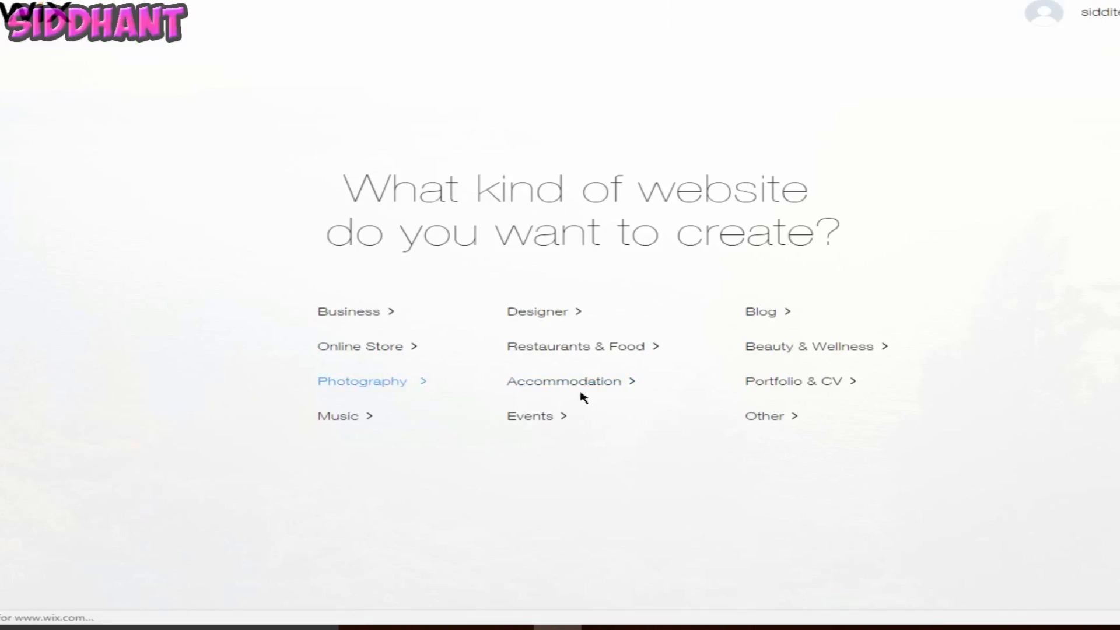
mouse_move(367, 384)
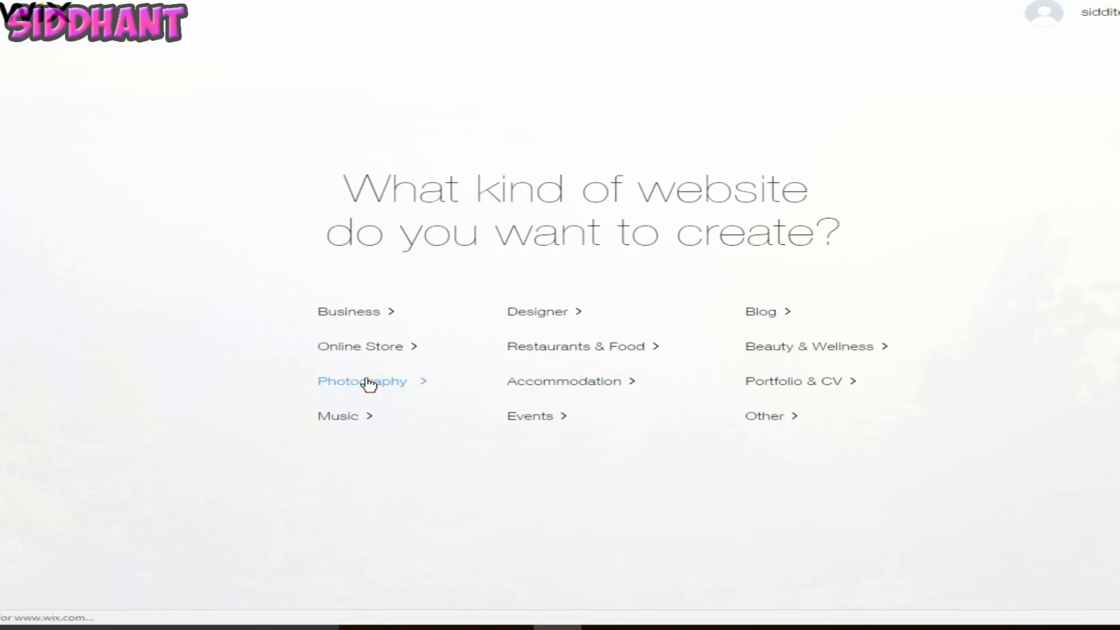
left_click(362, 381)
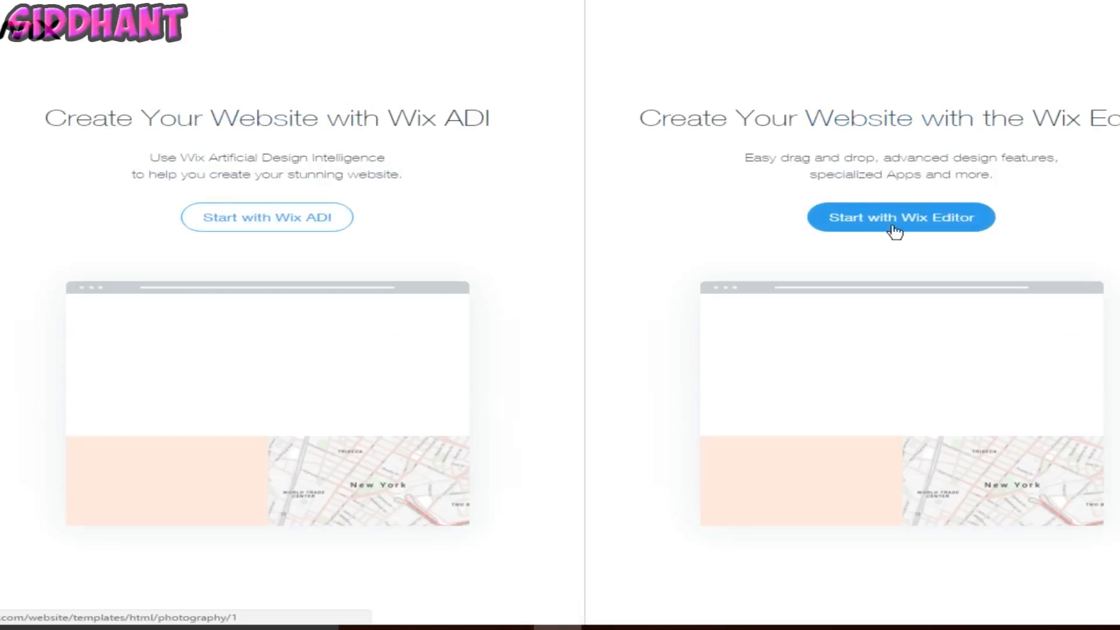
mouse_move(859, 230)
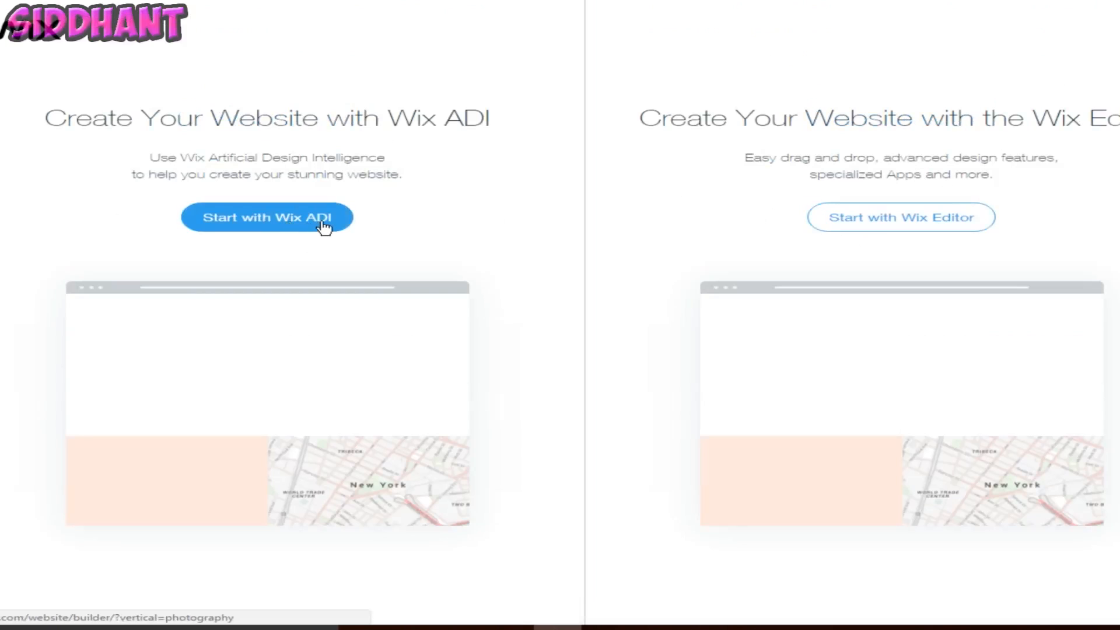
mouse_move(900, 217)
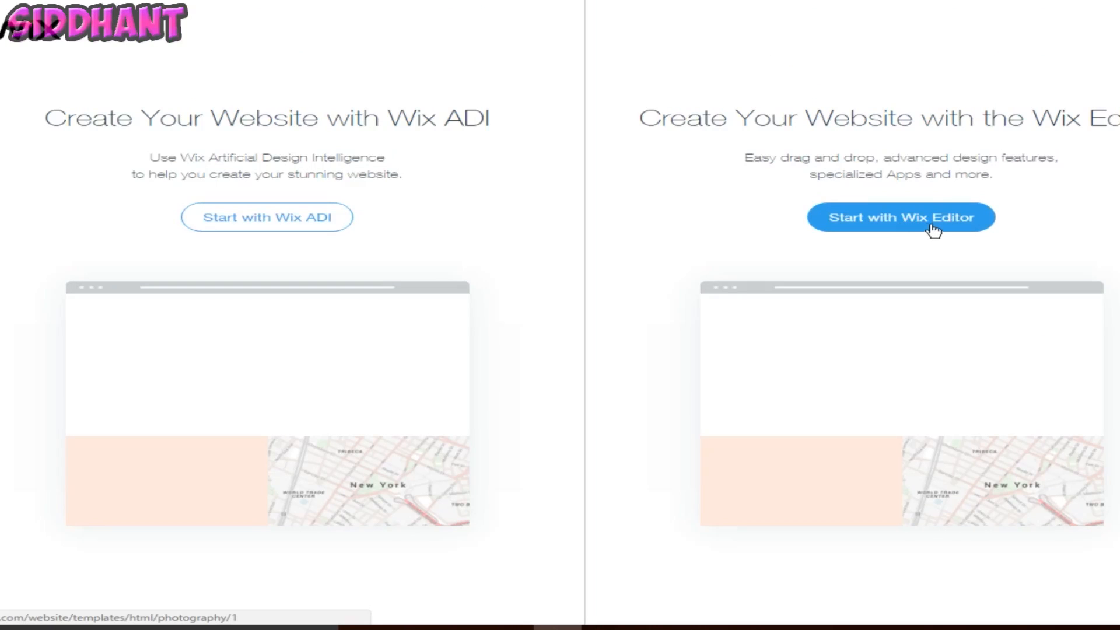
left_click(912, 218)
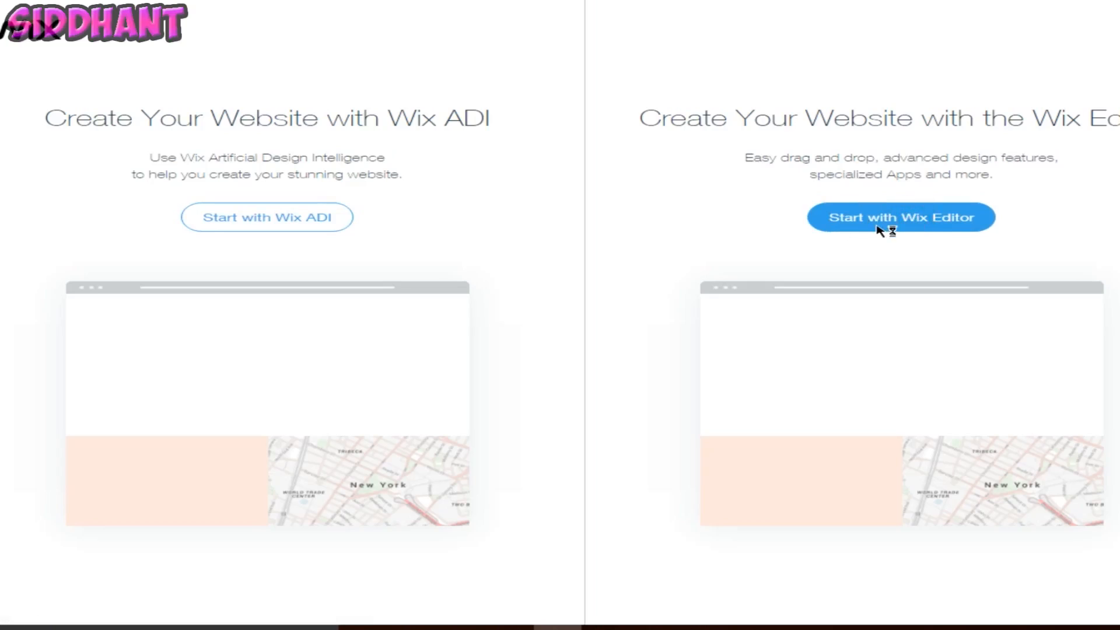
Step: Start with Wix Editor on the photography template and select the header site title
left_click(900, 217)
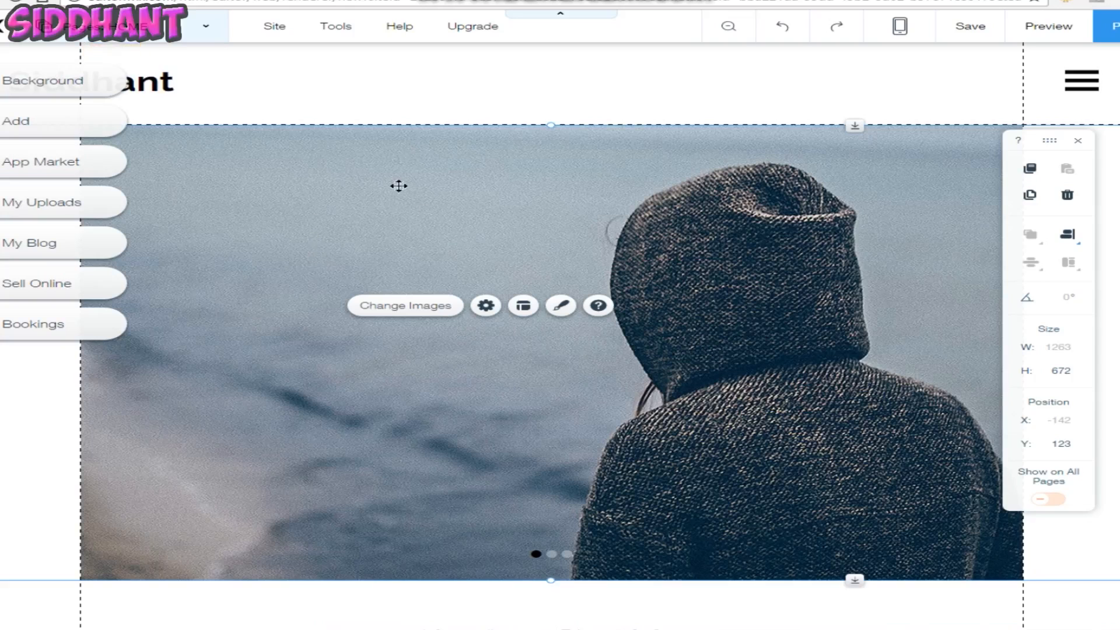
mouse_move(536, 171)
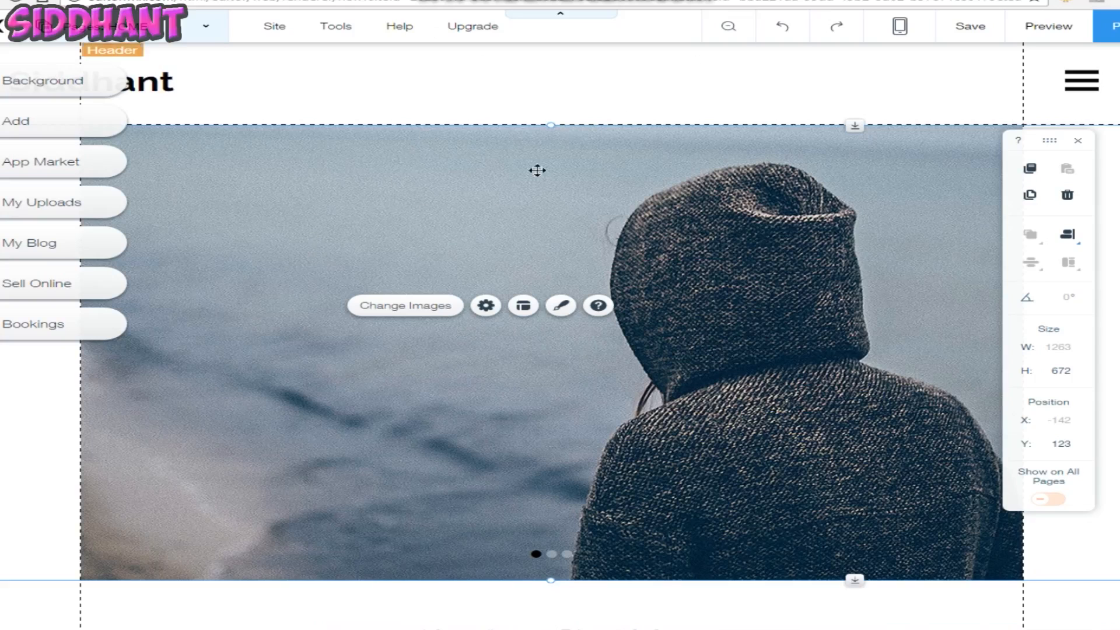
scroll("down", 3)
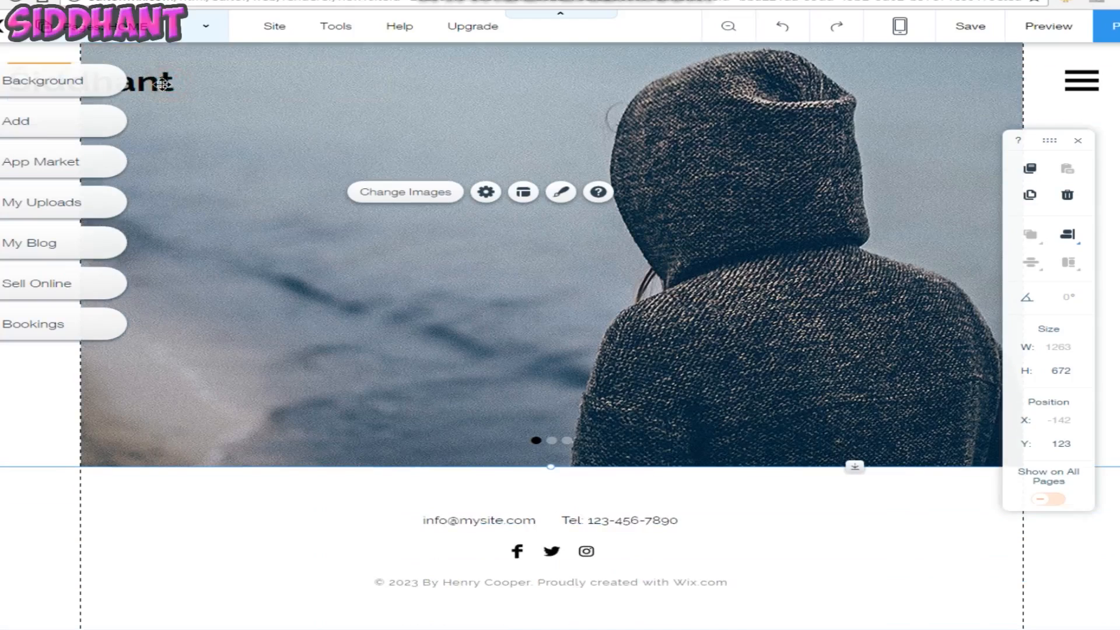
left_click(136, 80)
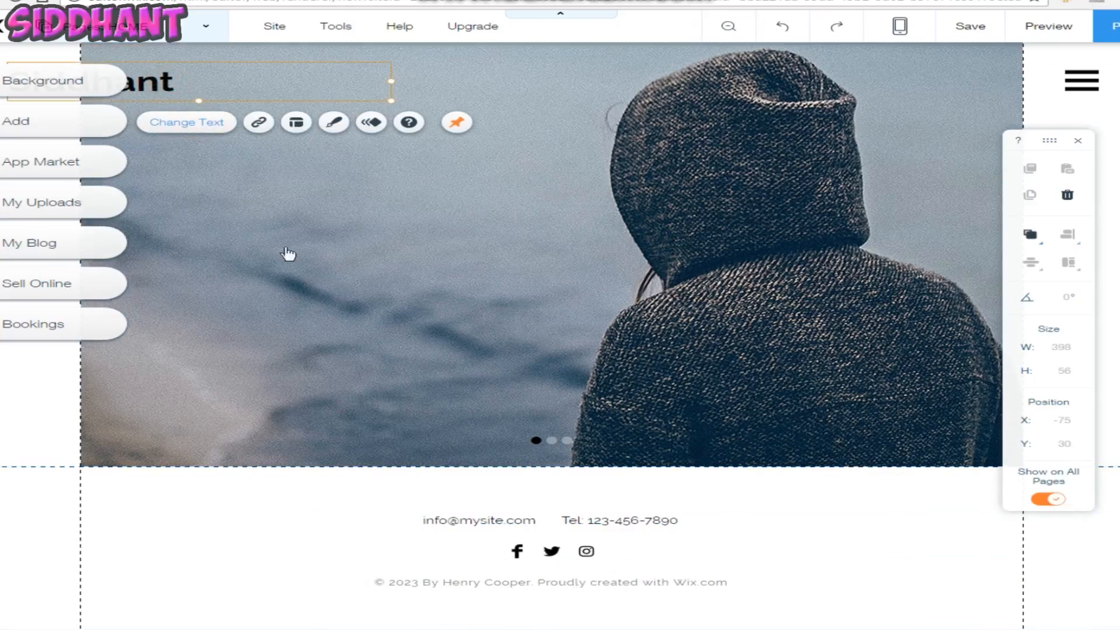
Step: Review the header title's link settings, showing Siddhant linked to the HOME page
left_click(259, 122)
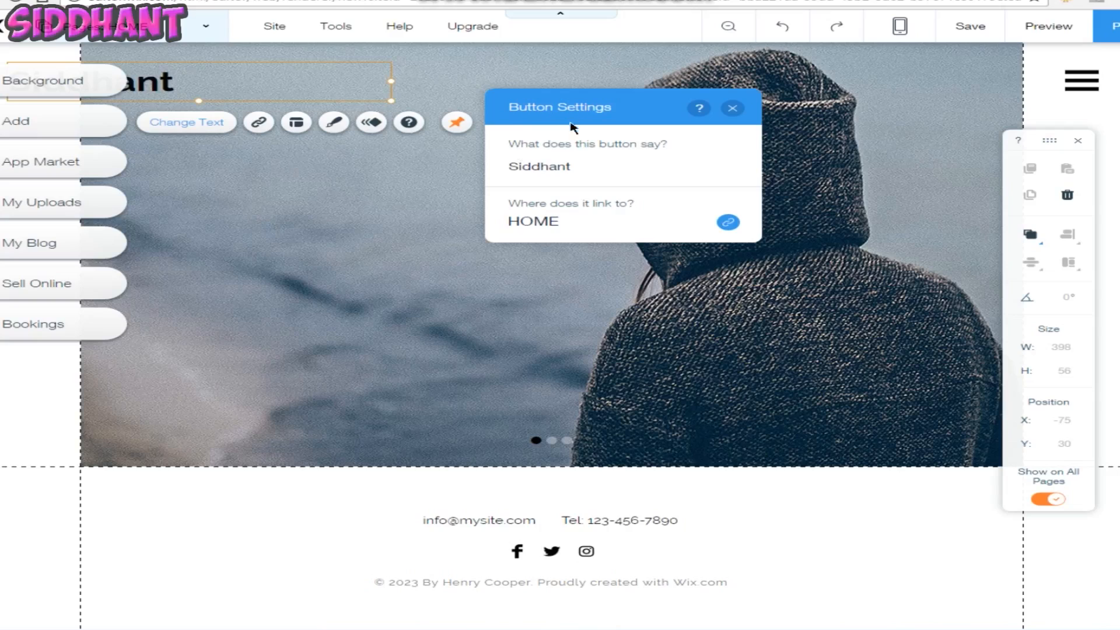
left_click(621, 166)
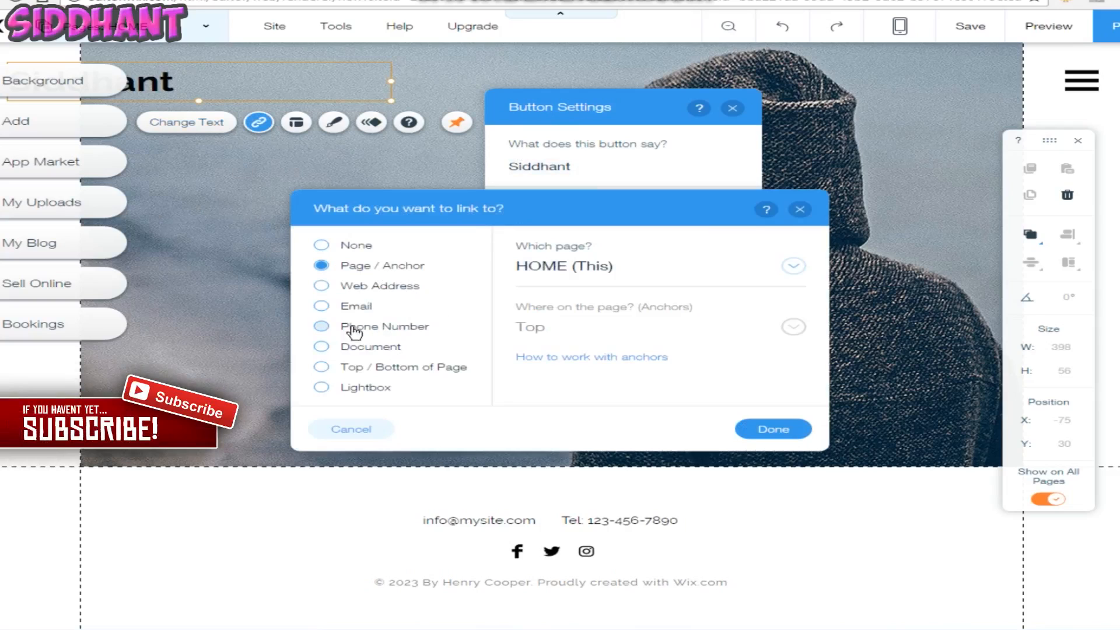
mouse_move(901, 304)
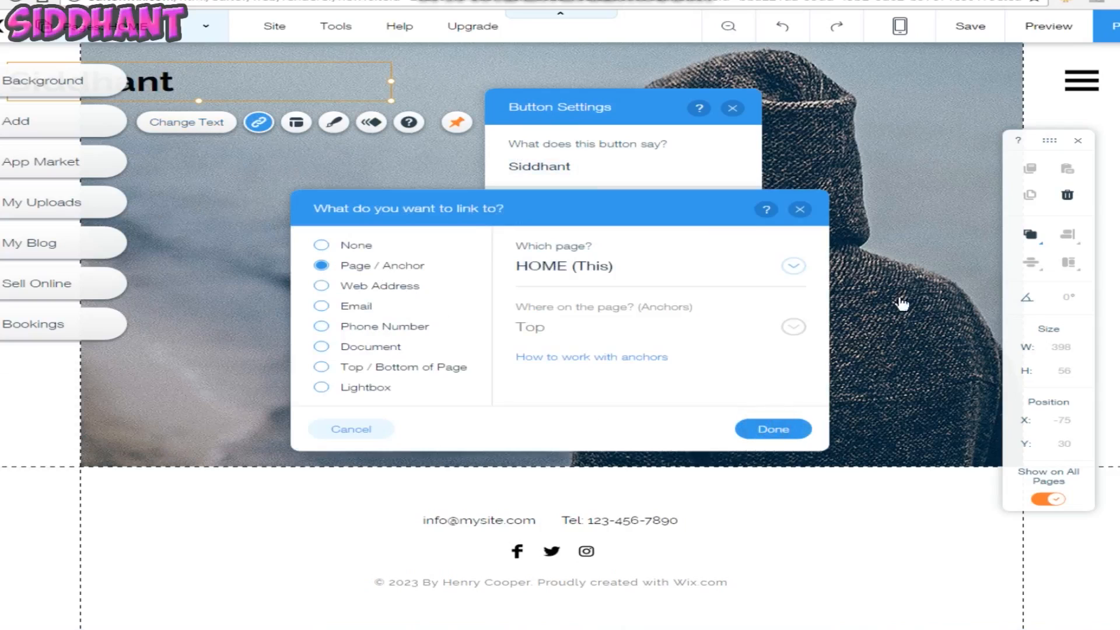
left_click(771, 428)
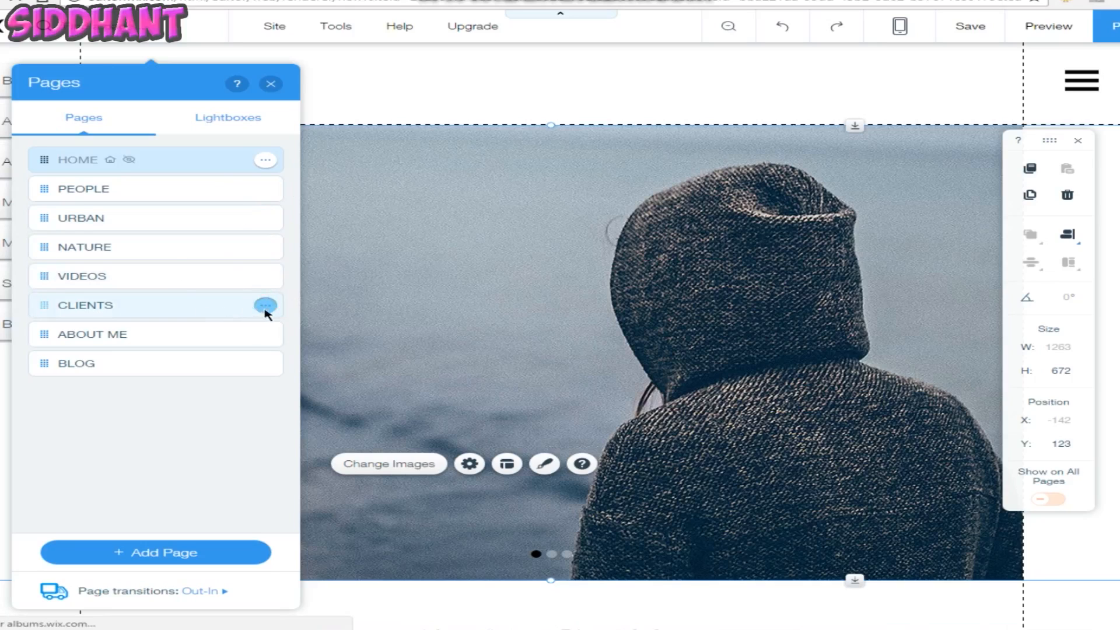
Step: Open the page options for the Clients page in the pages list
left_click(265, 305)
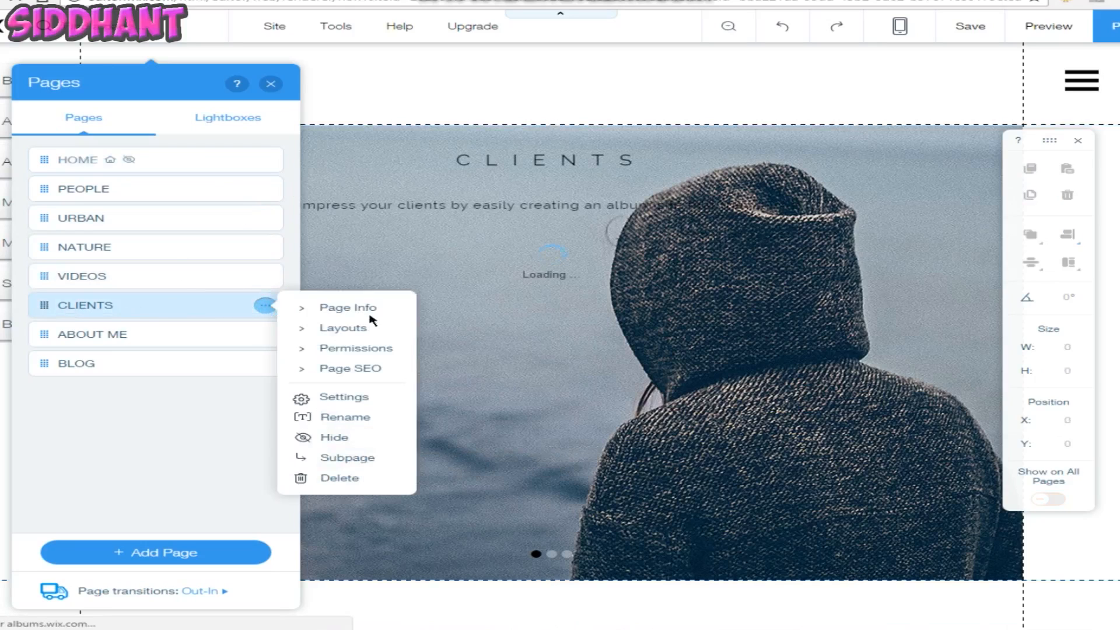
mouse_move(345, 427)
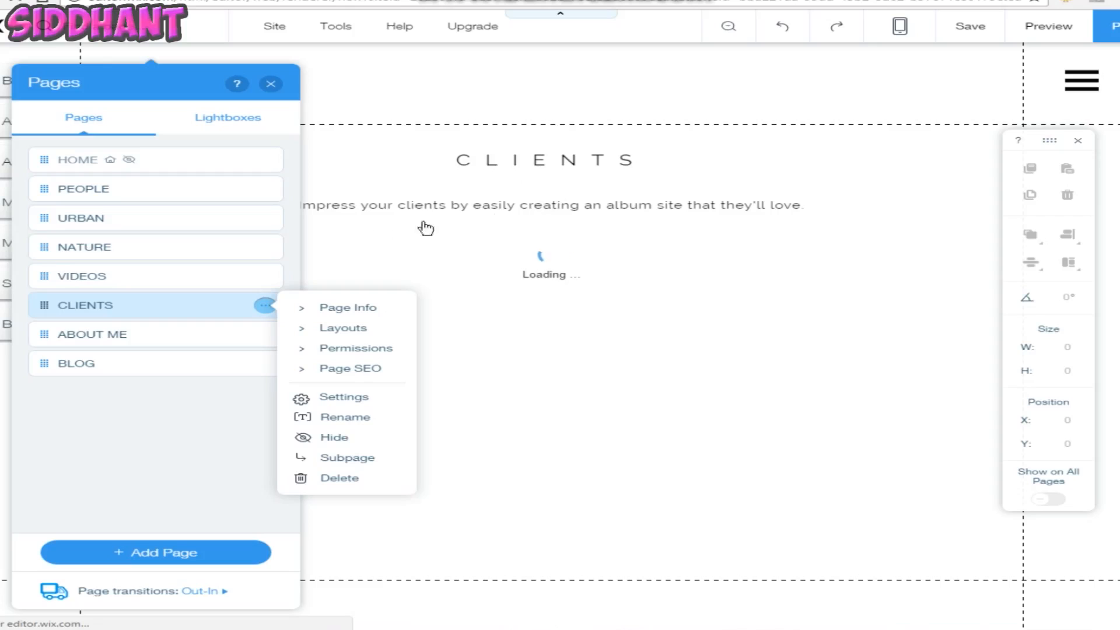
mouse_move(346, 417)
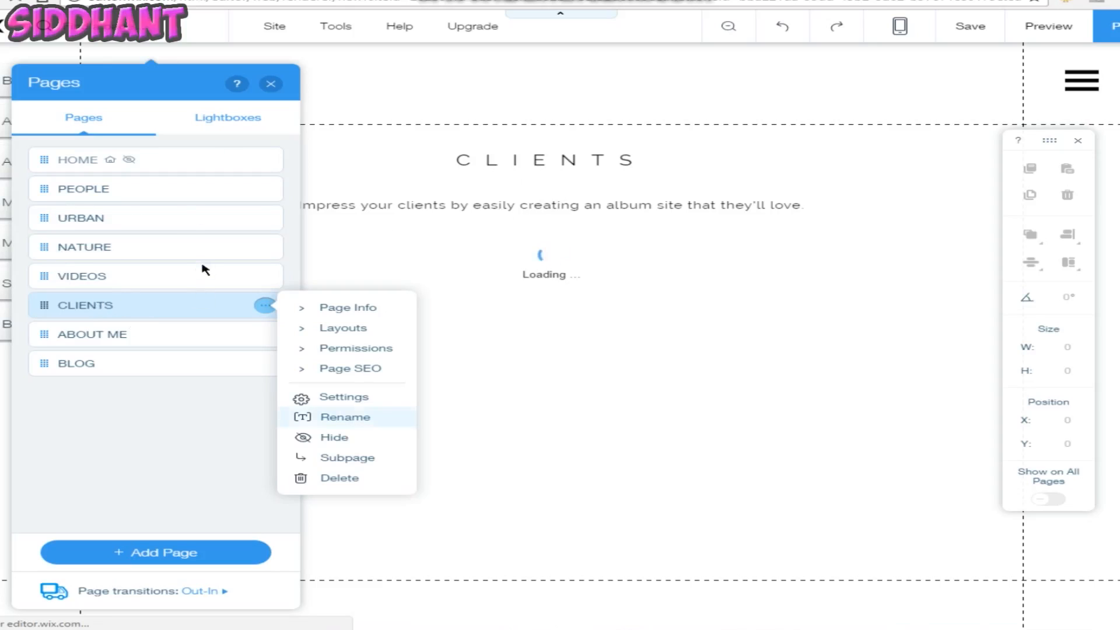
mouse_move(842, 154)
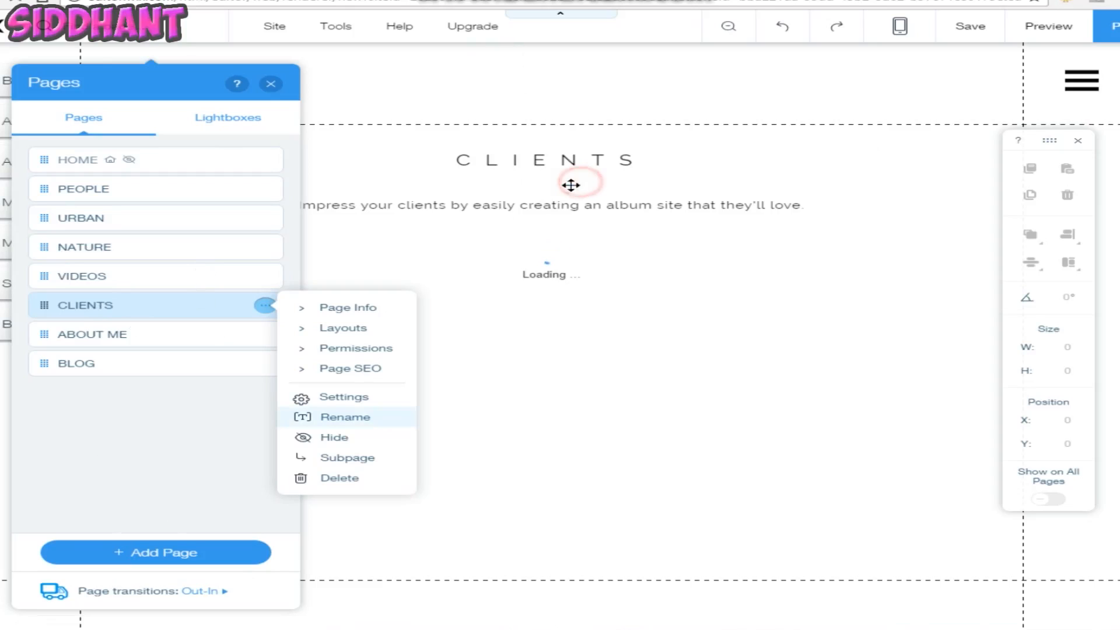
mouse_move(607, 221)
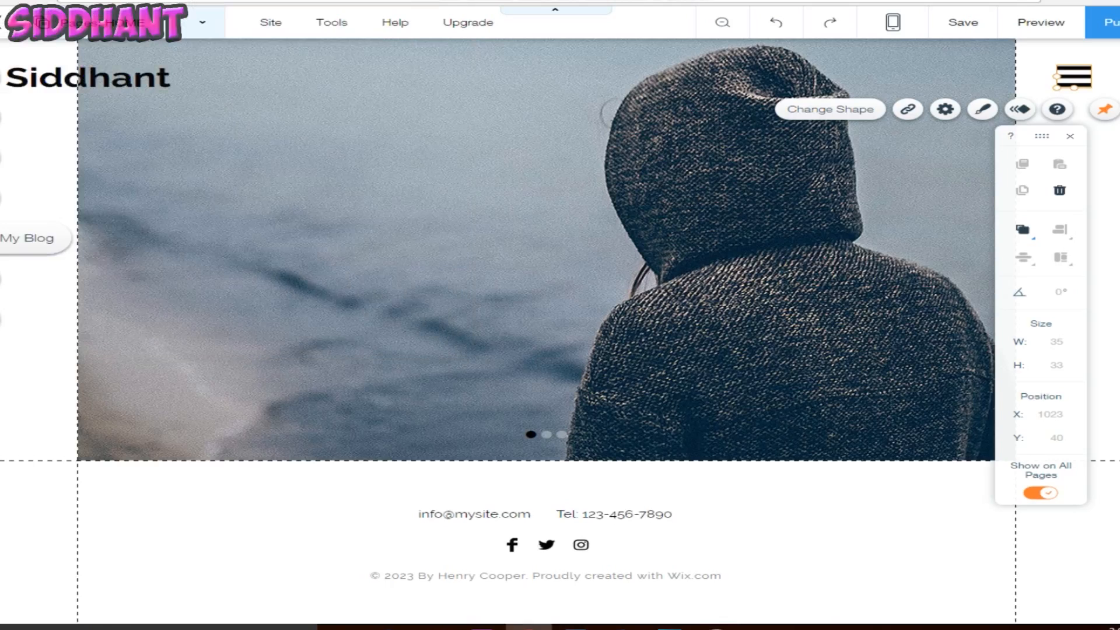
mouse_move(474, 514)
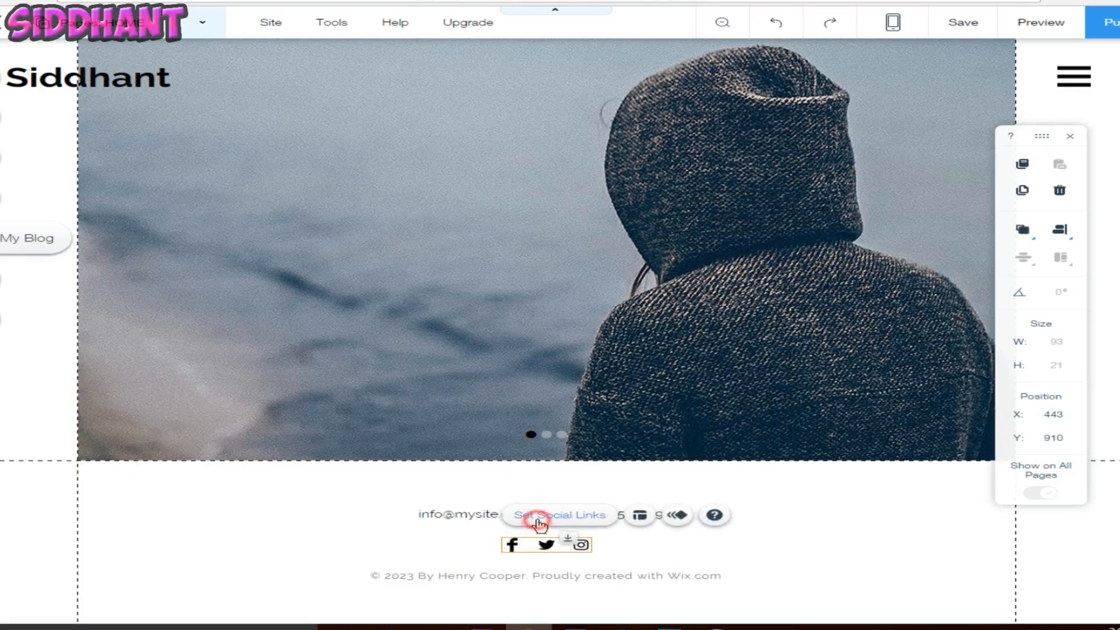
left_click(559, 515)
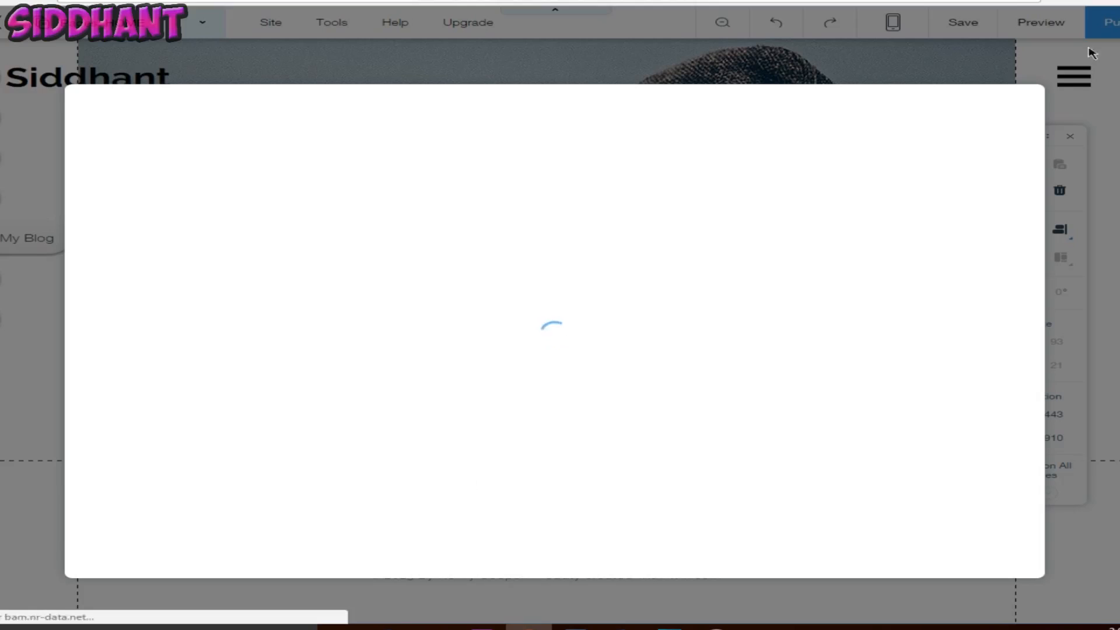
mouse_move(602, 69)
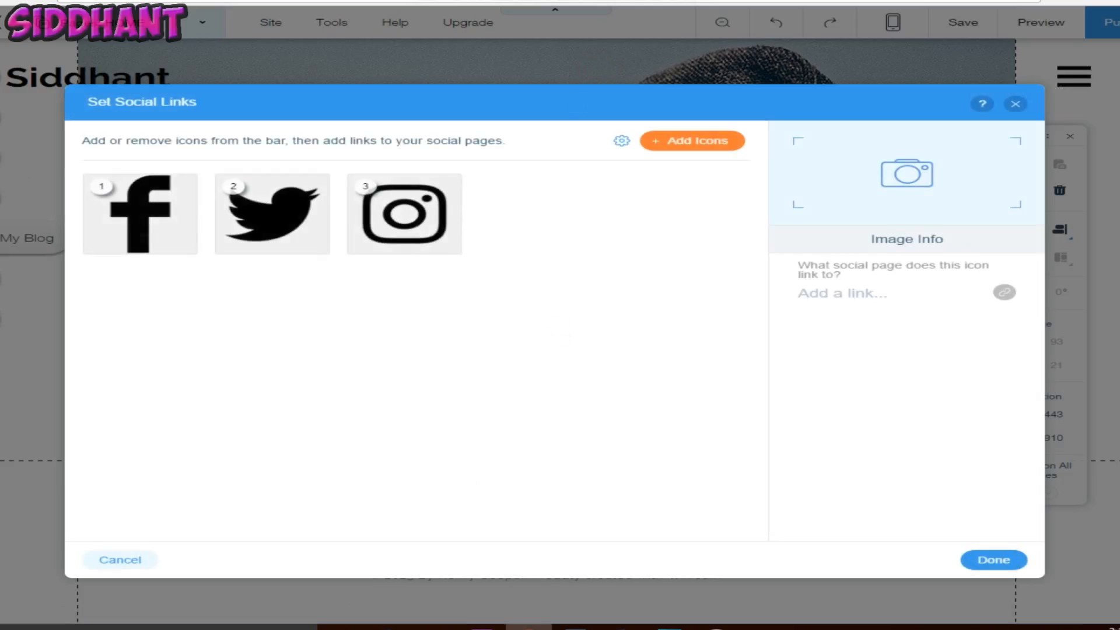
mouse_move(1033, 95)
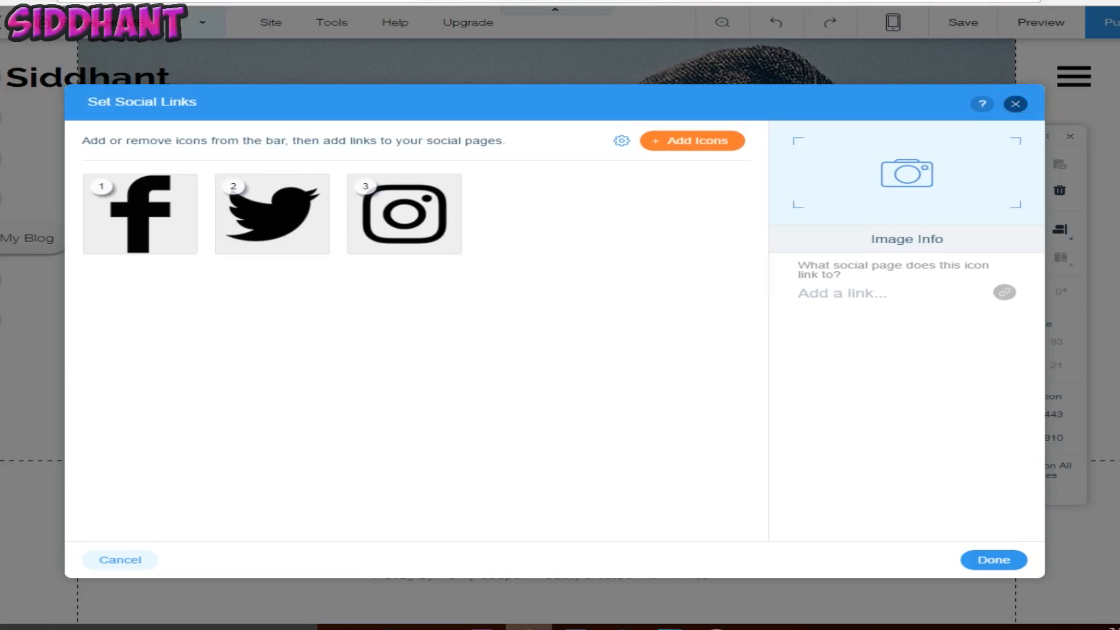
left_click(992, 559)
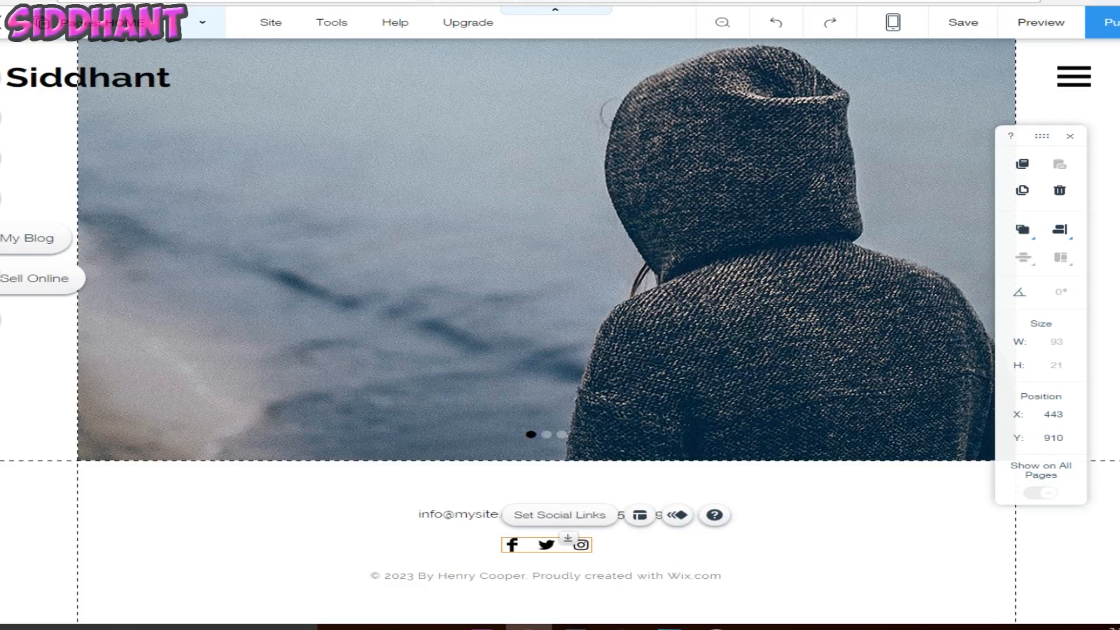
left_click(776, 22)
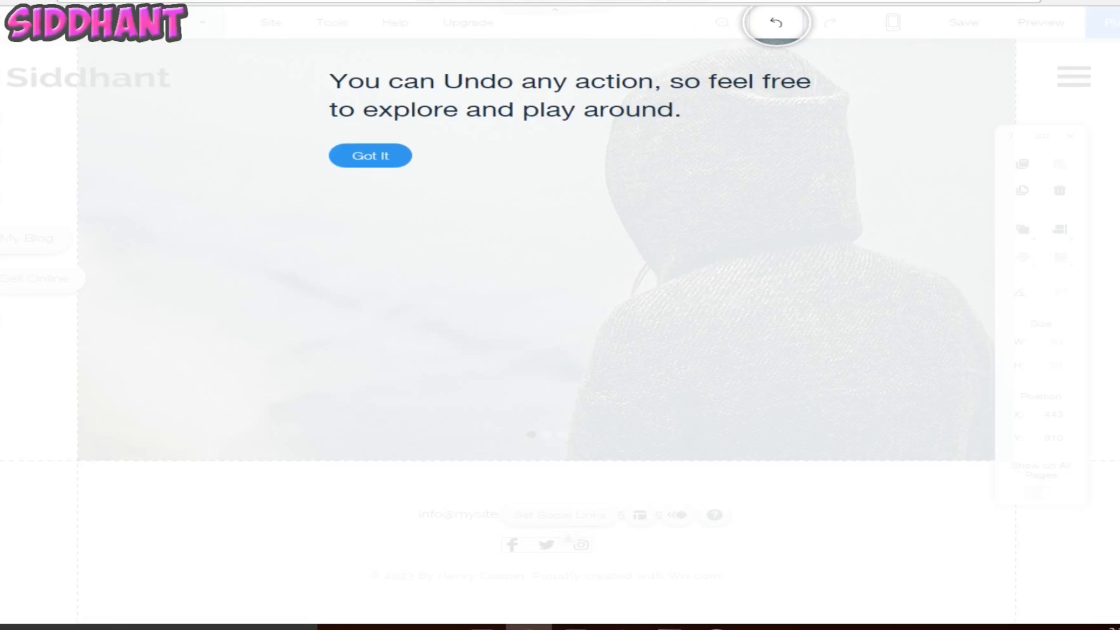
mouse_move(68, 257)
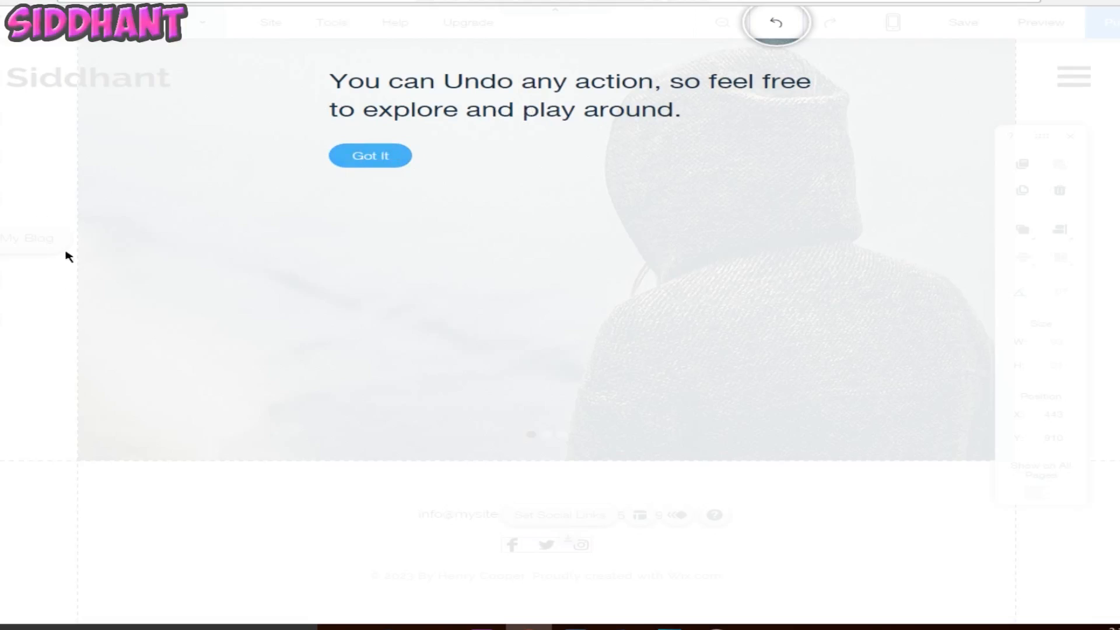
left_click(369, 155)
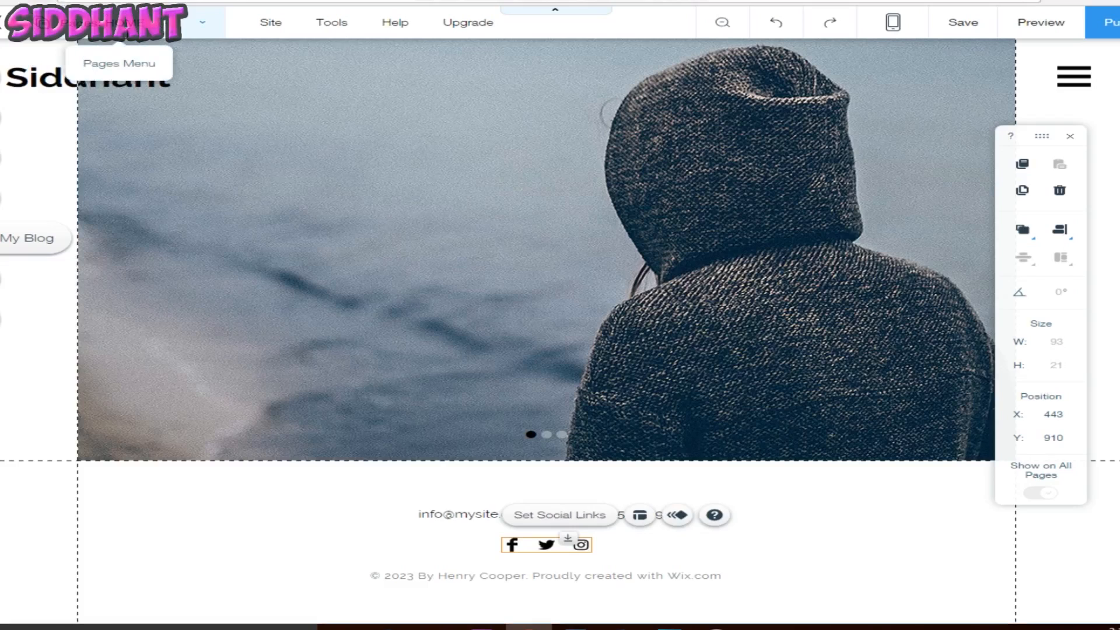
Step: Bring up the site pages list from the top-left Pages menu
left_click(204, 23)
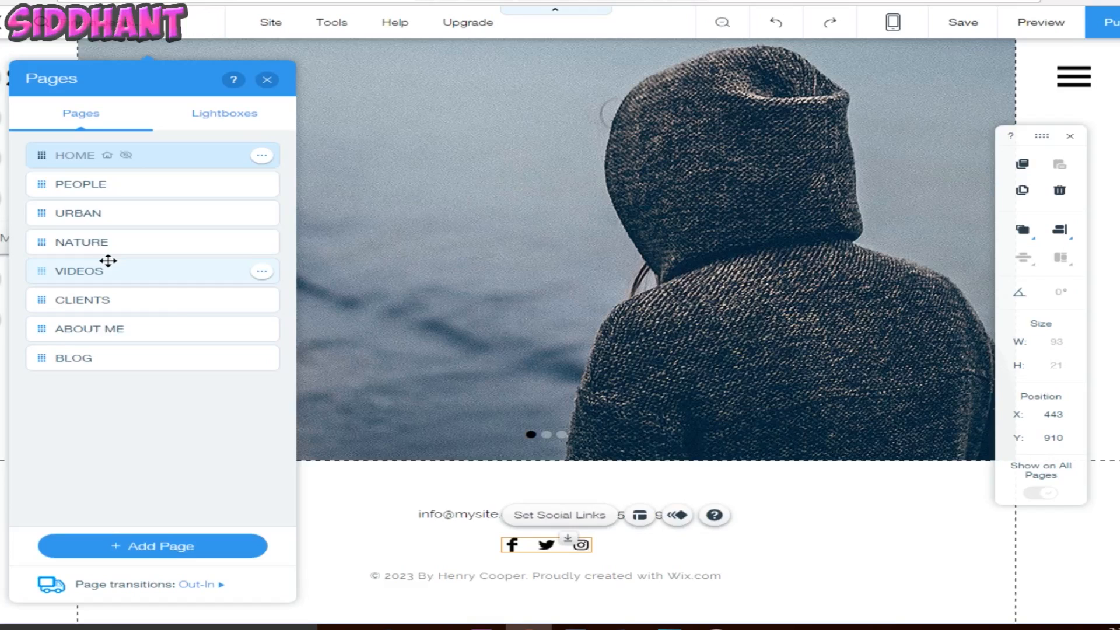
mouse_move(962, 22)
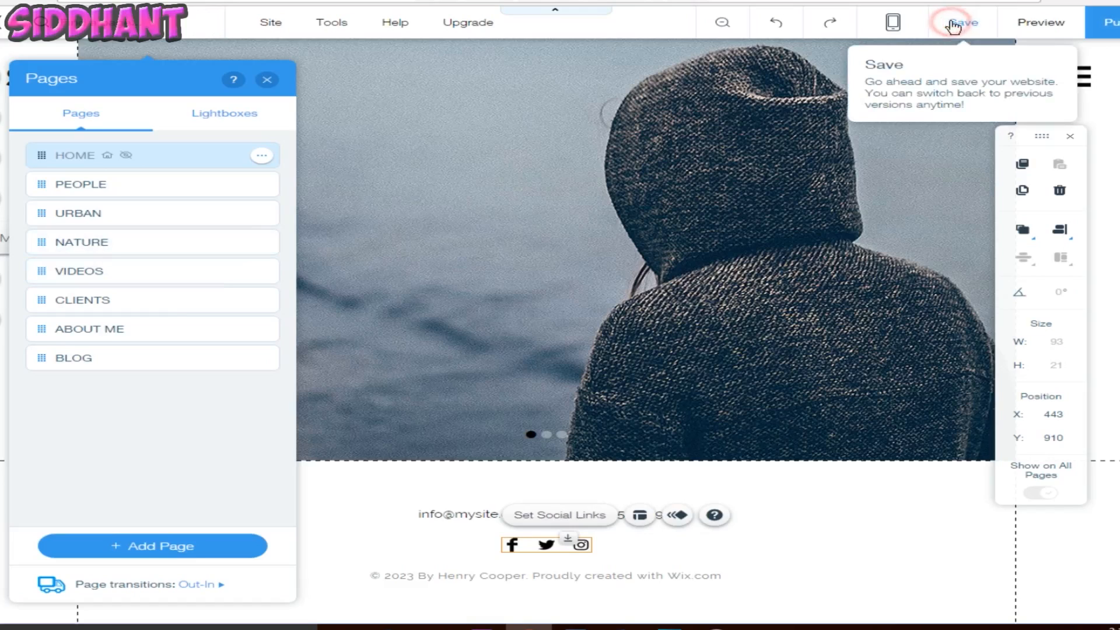
Step: Save the site under the free wixsite.com domain ending in 'mysite'
left_click(960, 22)
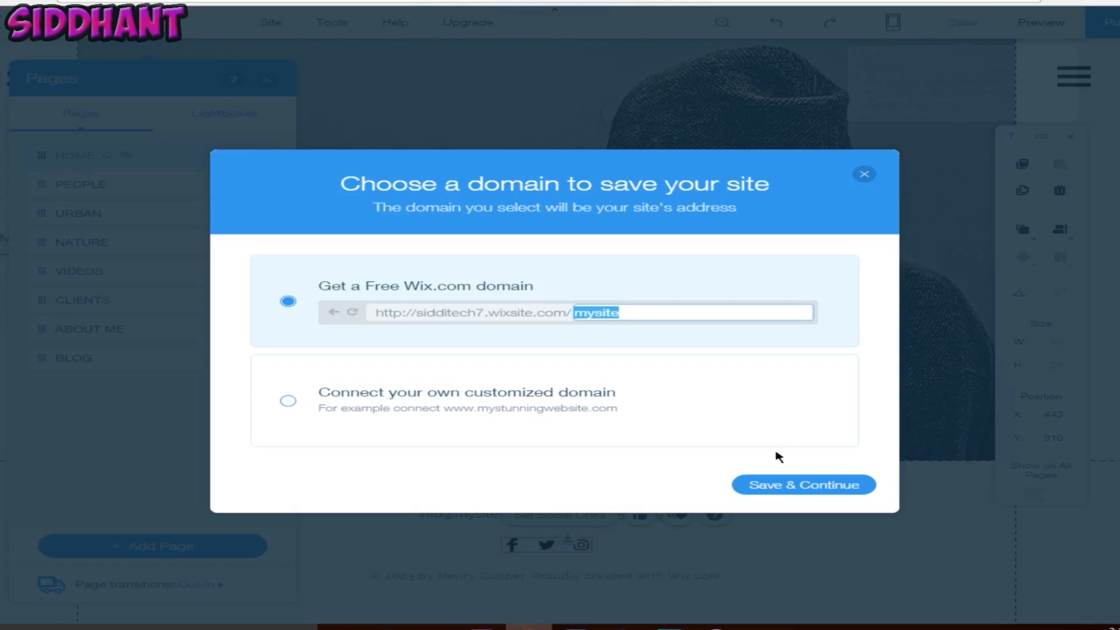
mouse_move(400, 298)
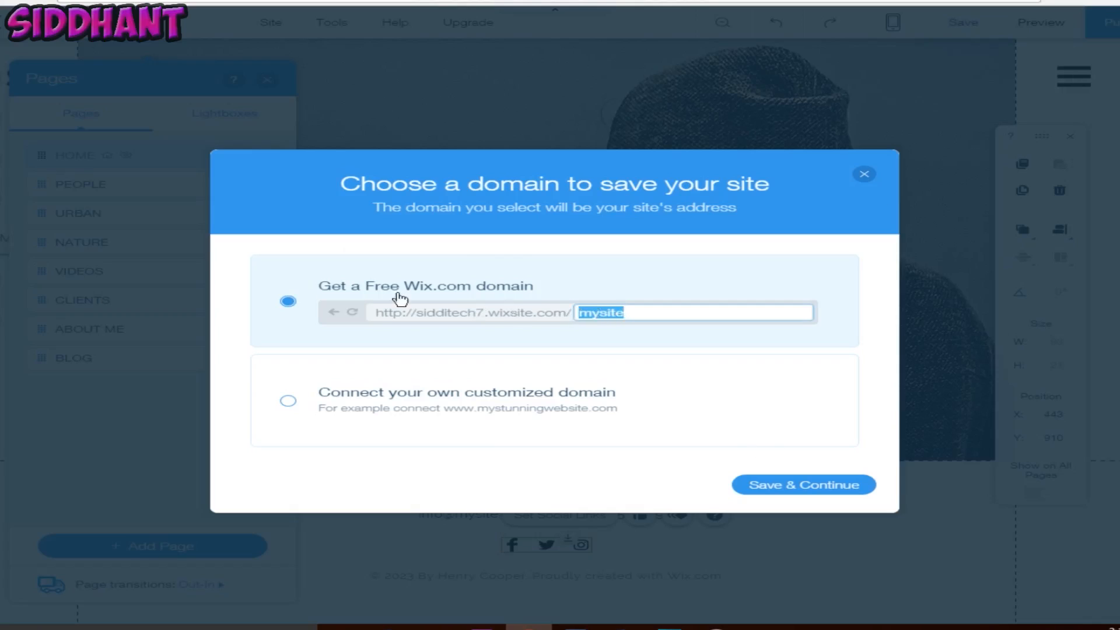
mouse_move(348, 290)
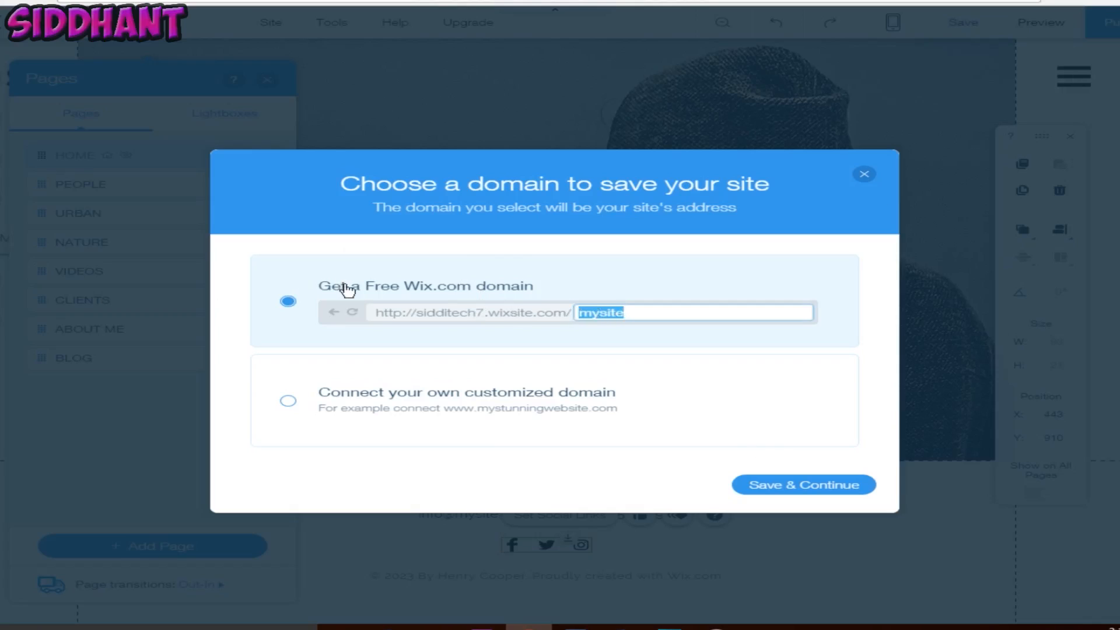
mouse_move(574, 343)
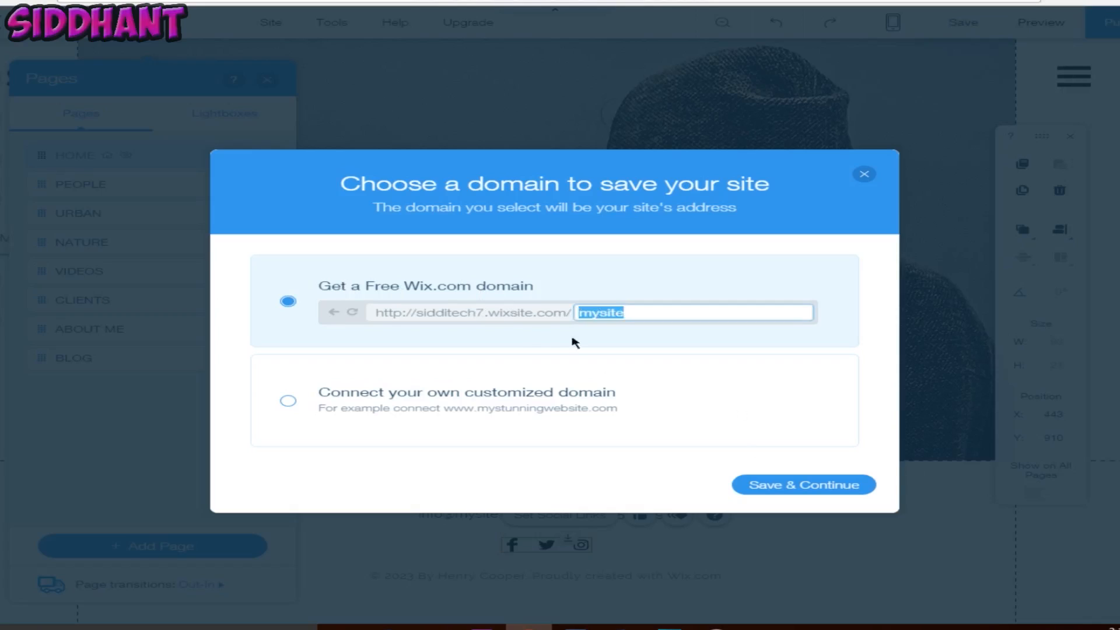
mouse_move(534, 329)
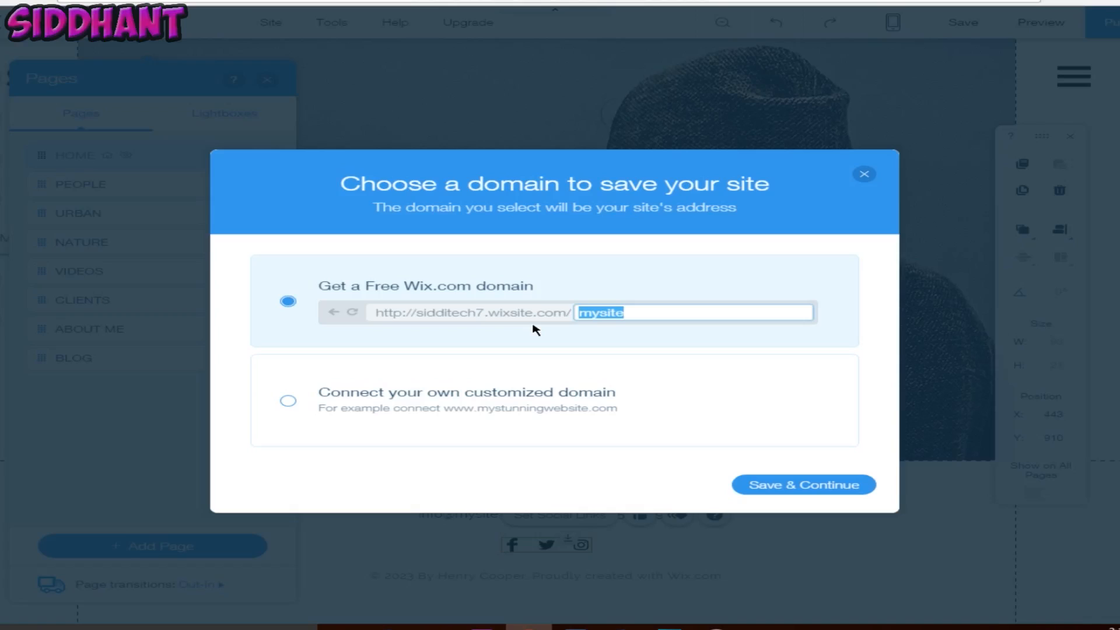
mouse_move(483, 300)
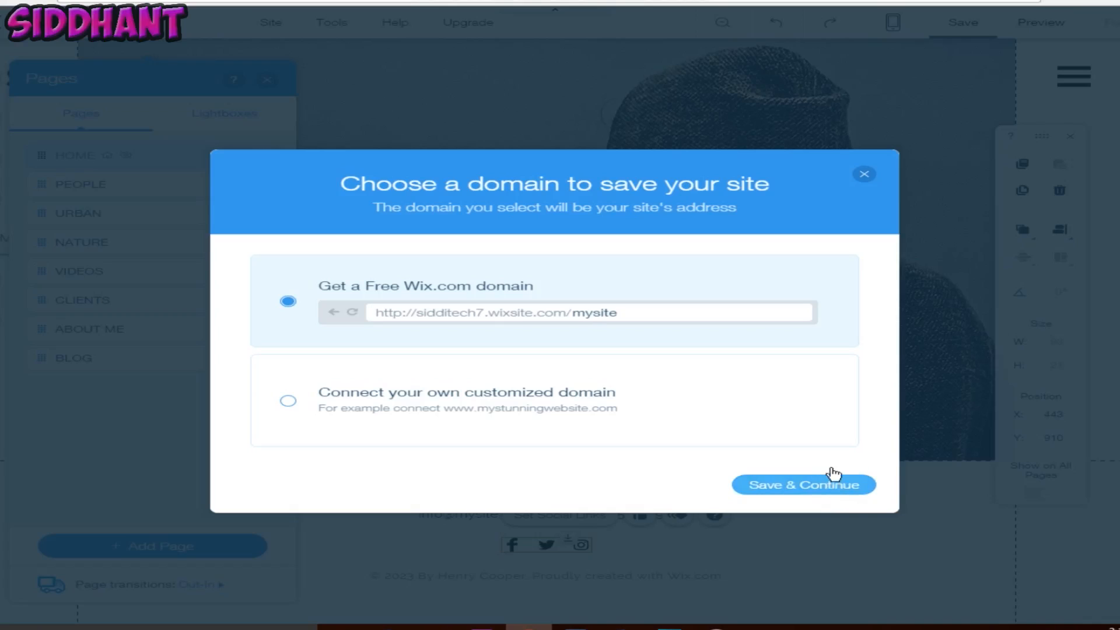
left_click(803, 484)
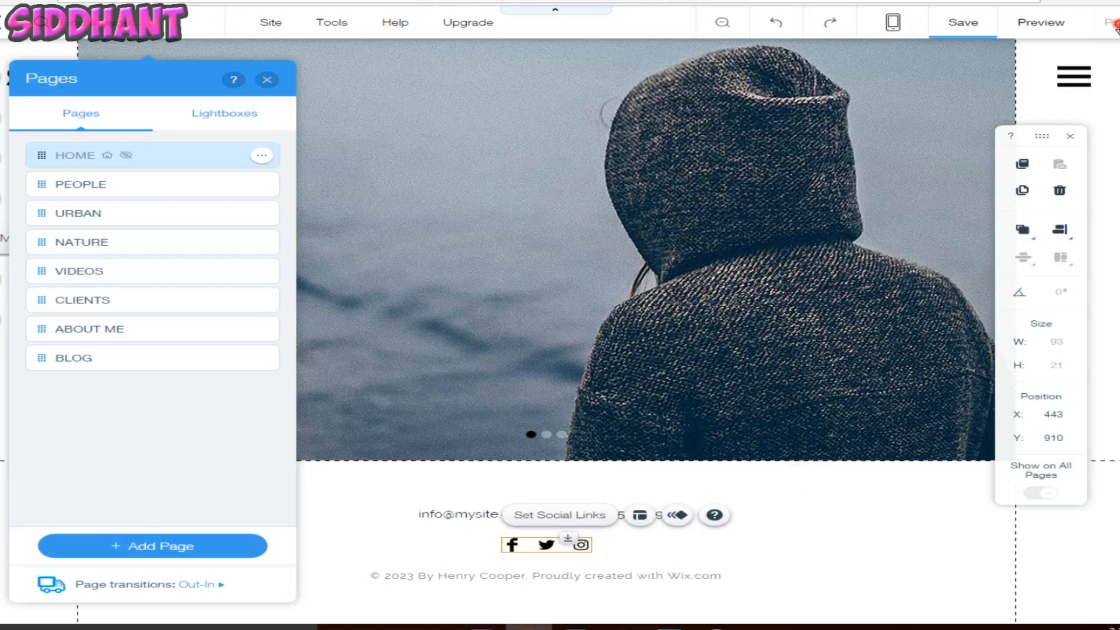
Step: Close the pages list, save again and dismiss the 'Your Site Was Saved' confirmation
left_click(267, 79)
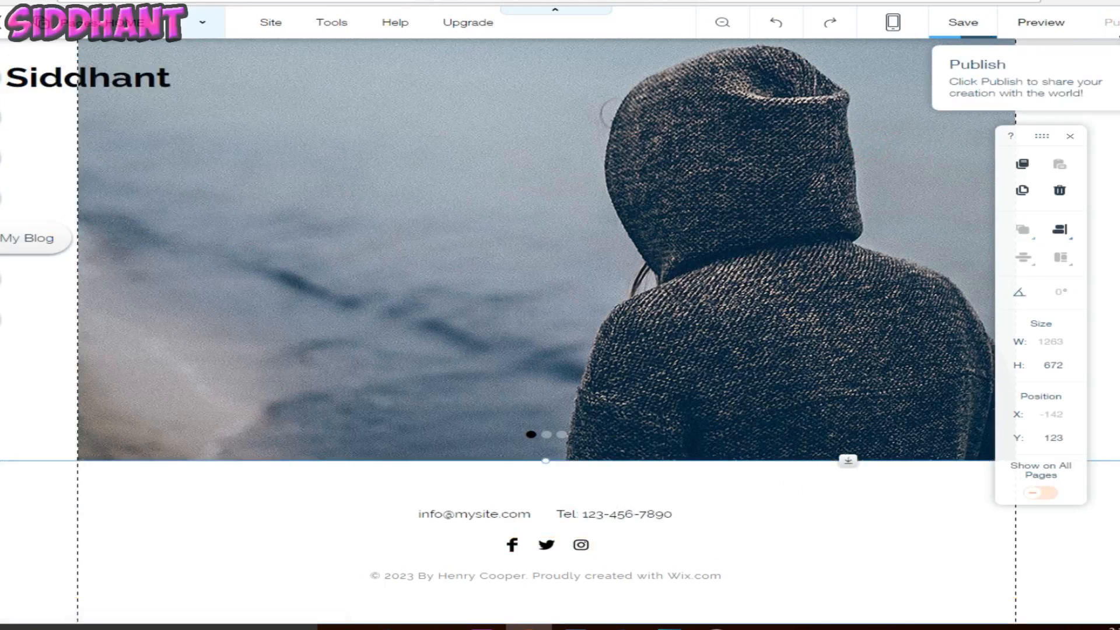
left_click(963, 22)
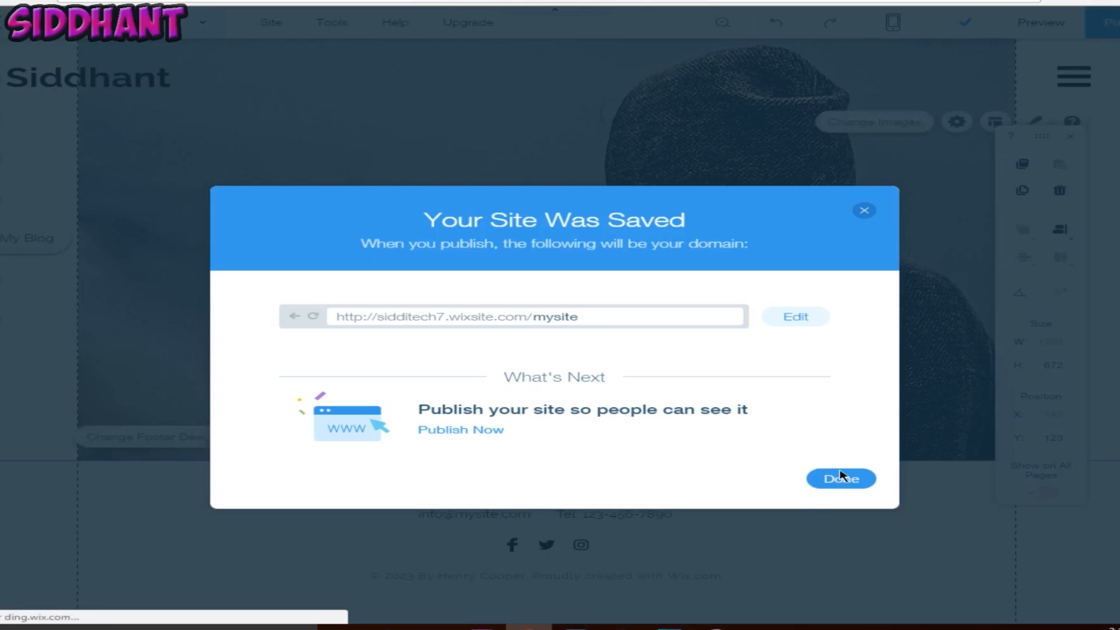
mouse_move(435, 488)
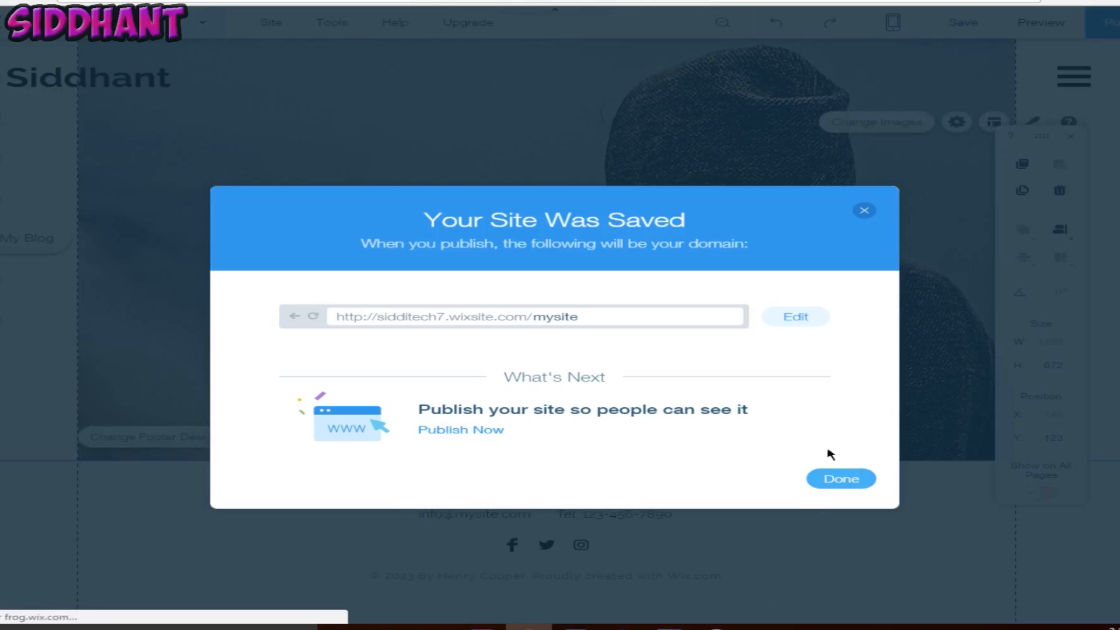
left_click(841, 478)
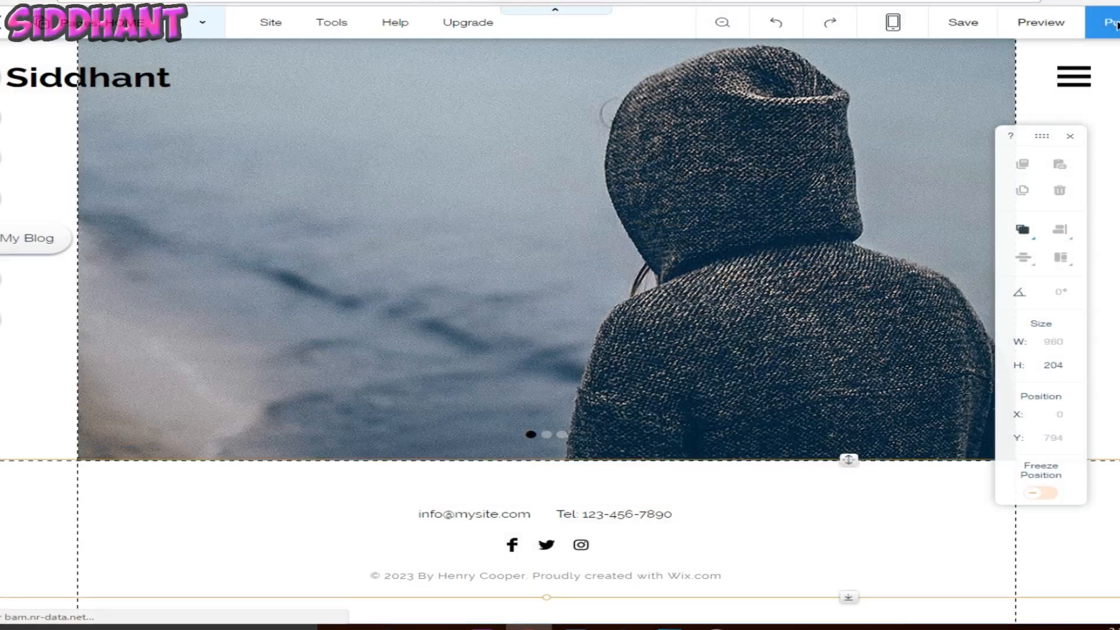
Step: Publish the site live and select its wixsite.com address in the congratulations message
left_click(1113, 22)
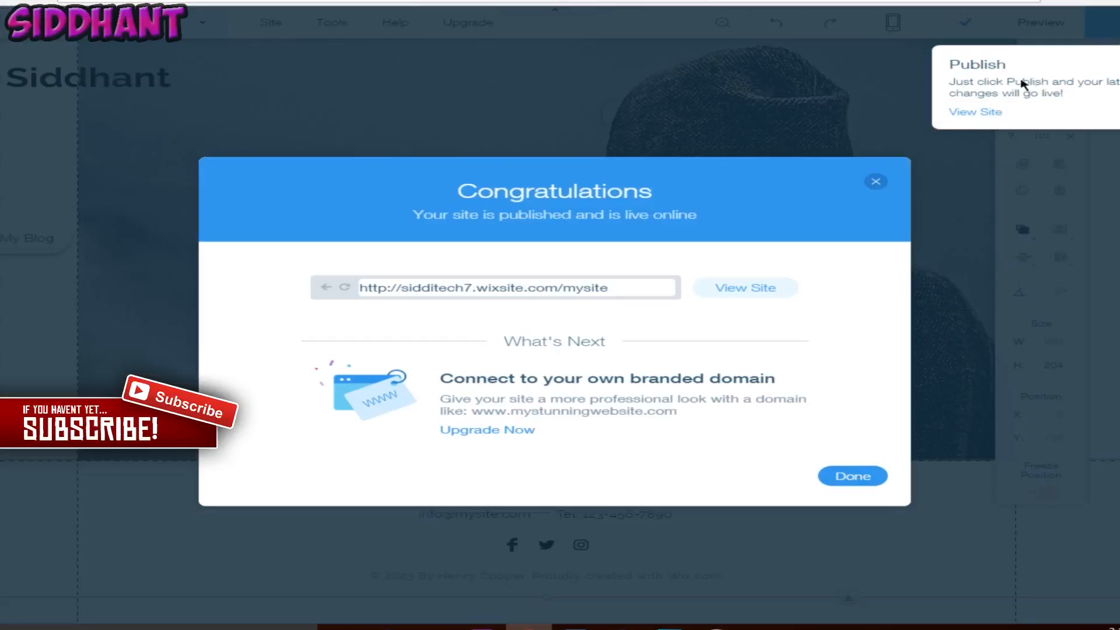
left_click(616, 287)
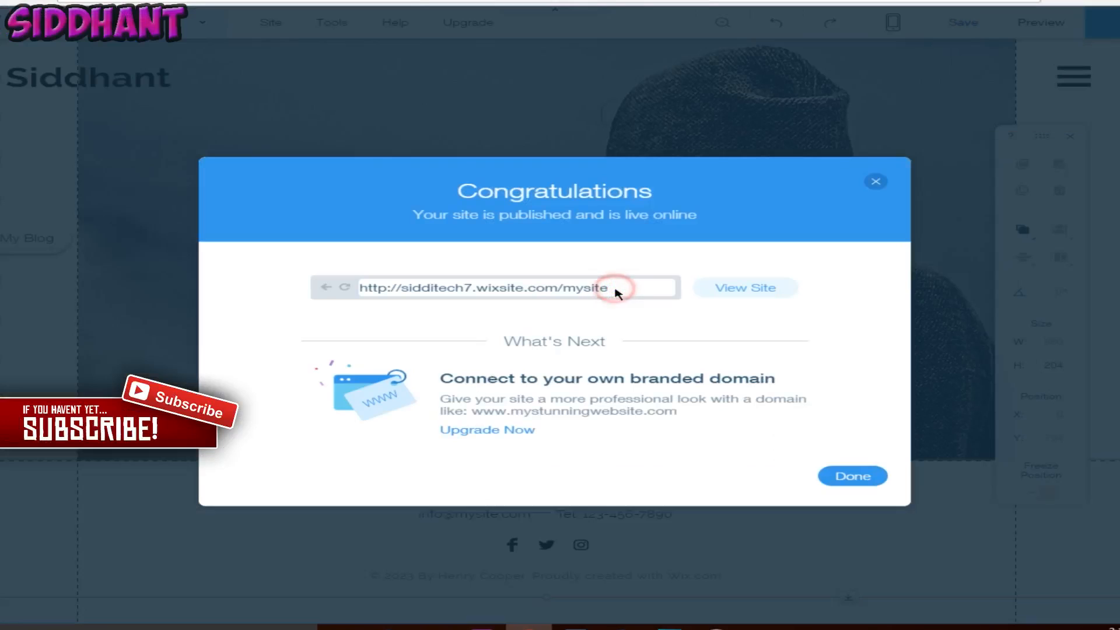